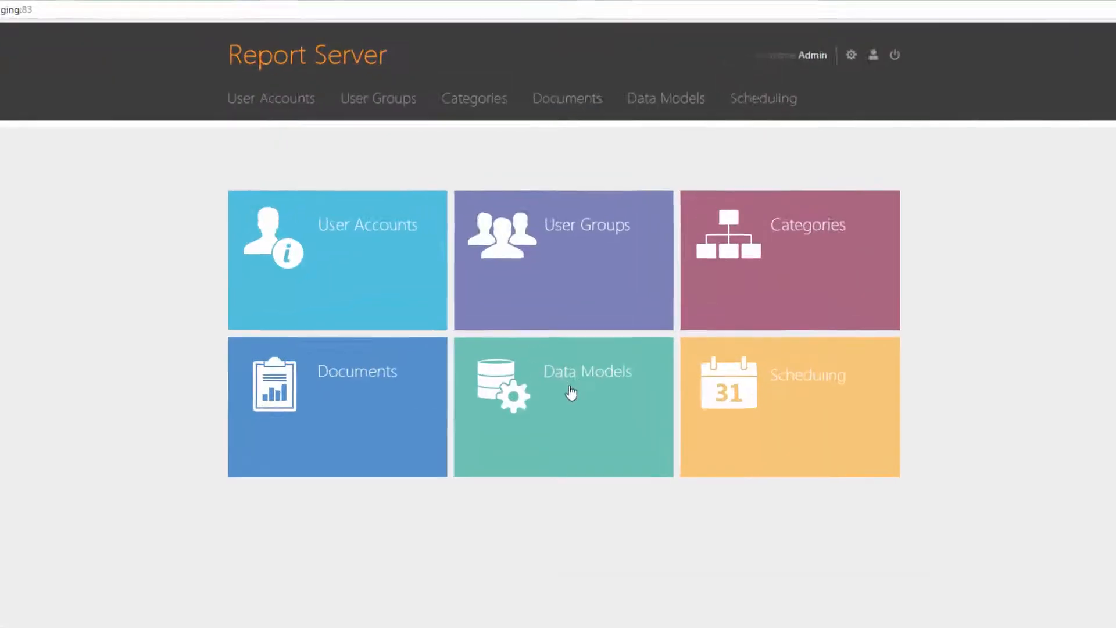
# Go to the Data Models section from the home page
pyautogui.click(562, 405)
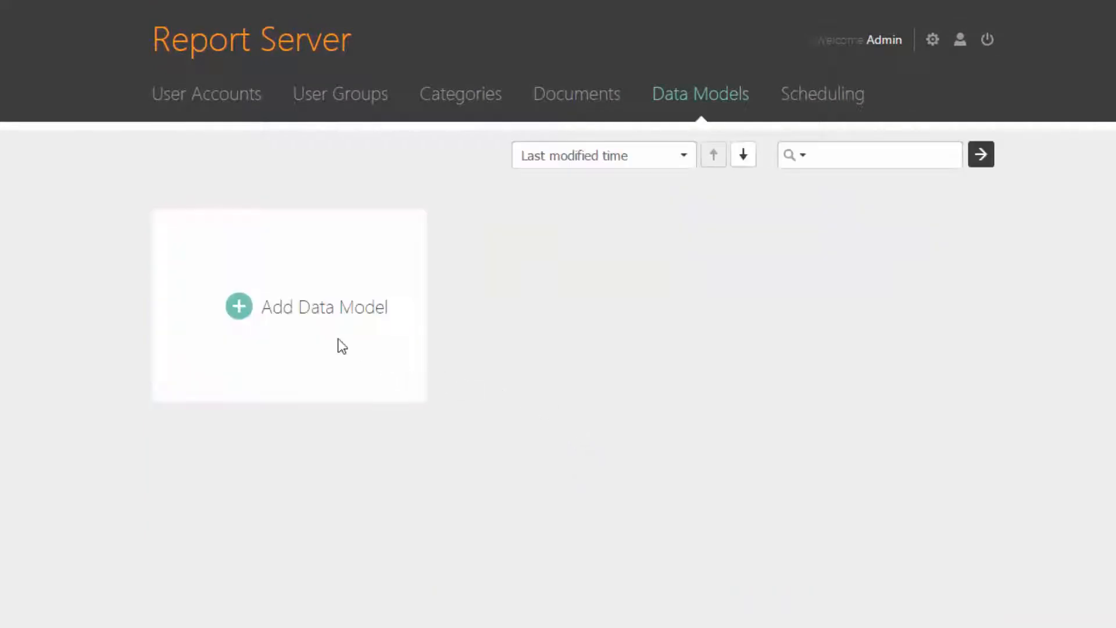
pyautogui.moveTo(245, 312)
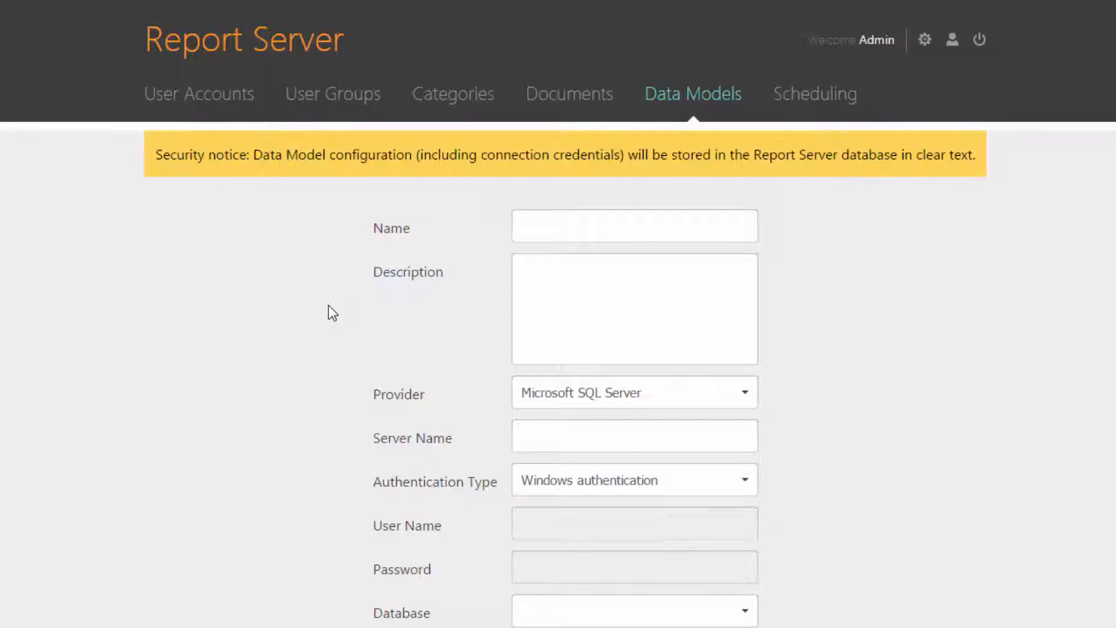
pyautogui.moveTo(521, 257)
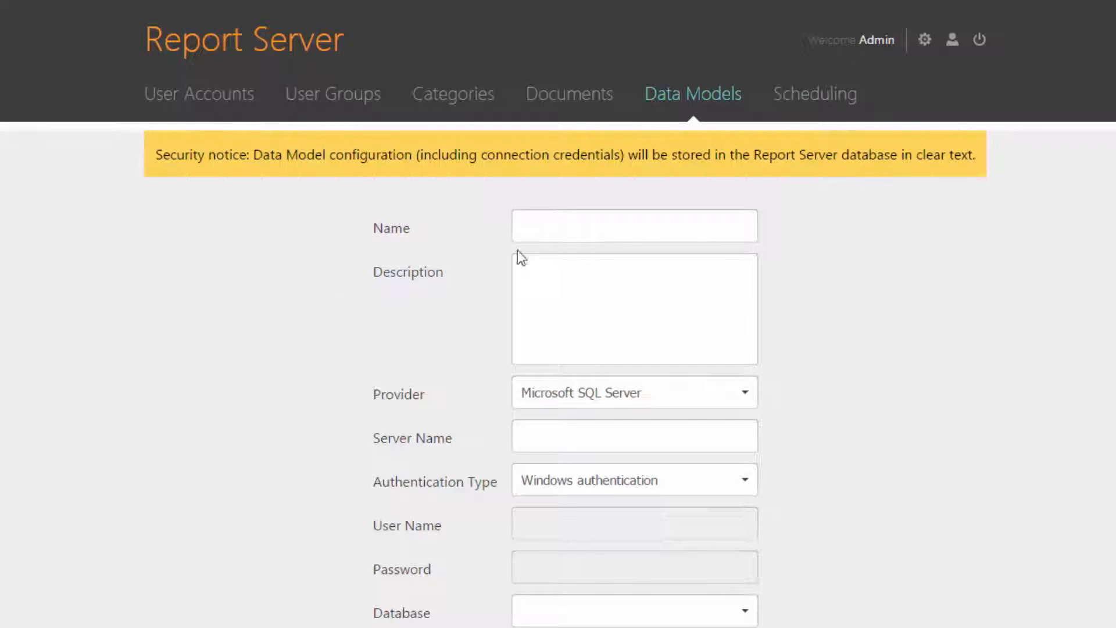
# Enter name Northwind, description My Northwind and server localhost for the new data model
pyautogui.write('Northwind')
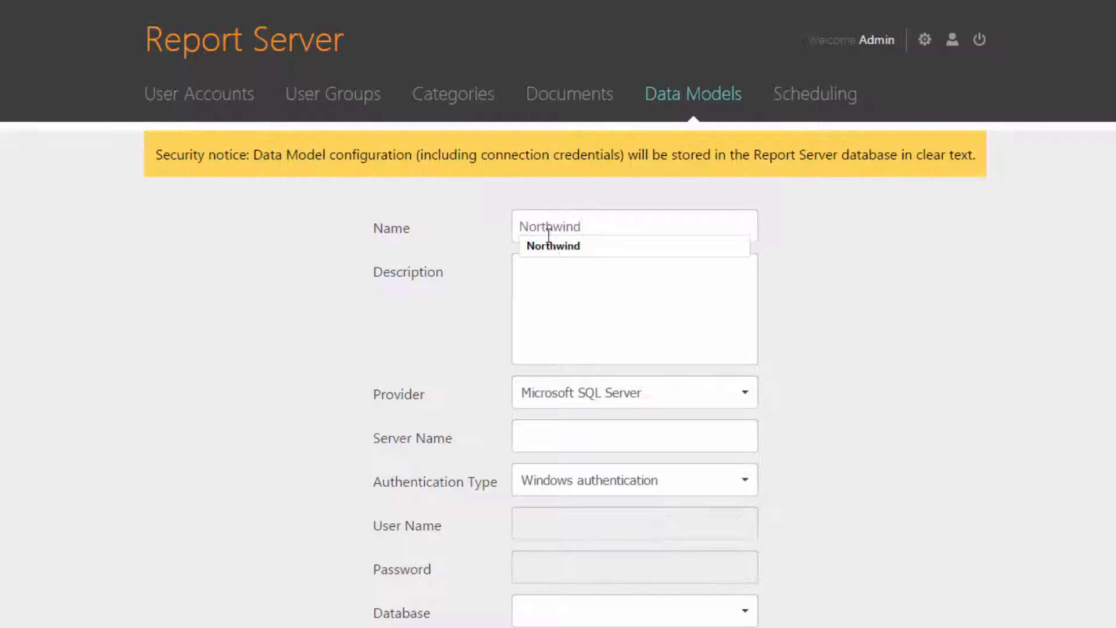
pyautogui.write('My Northwind')
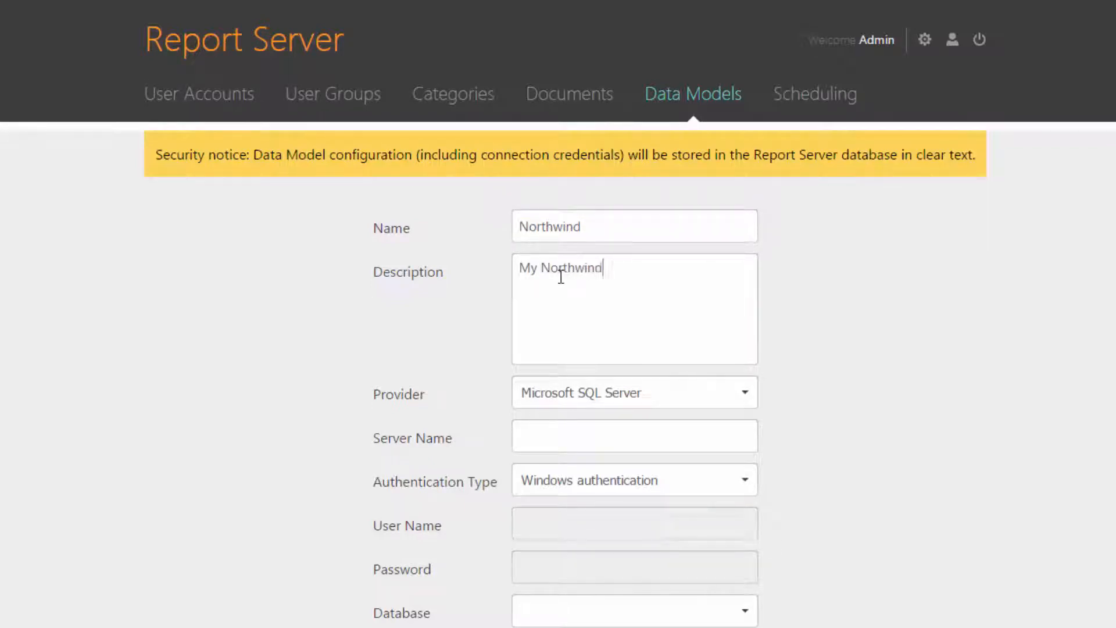
pyautogui.moveTo(752, 400)
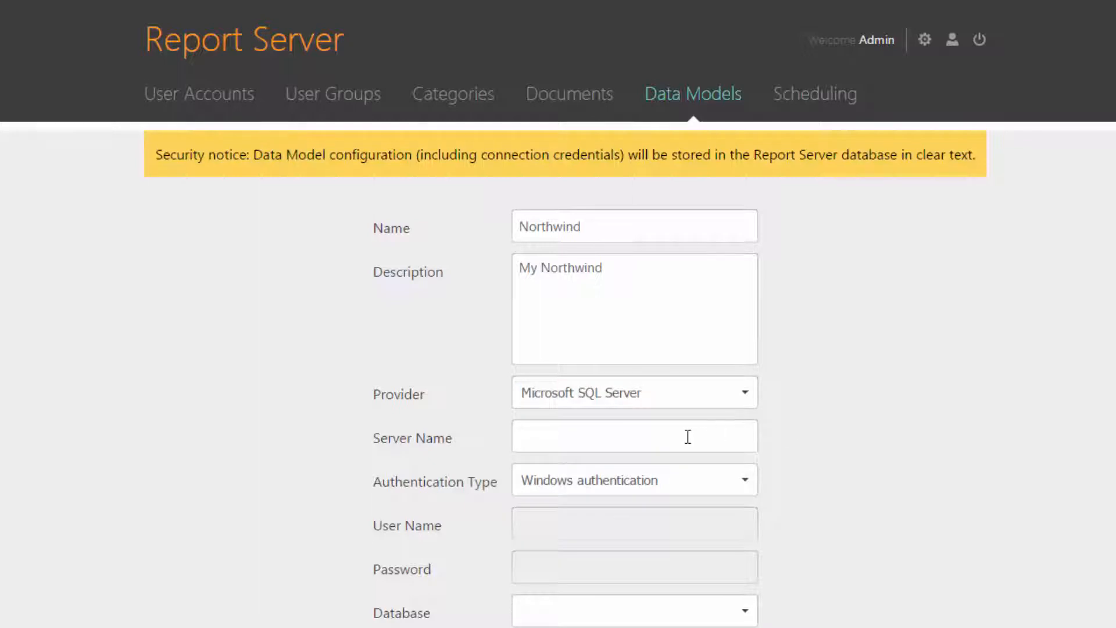
pyautogui.write('localhost')
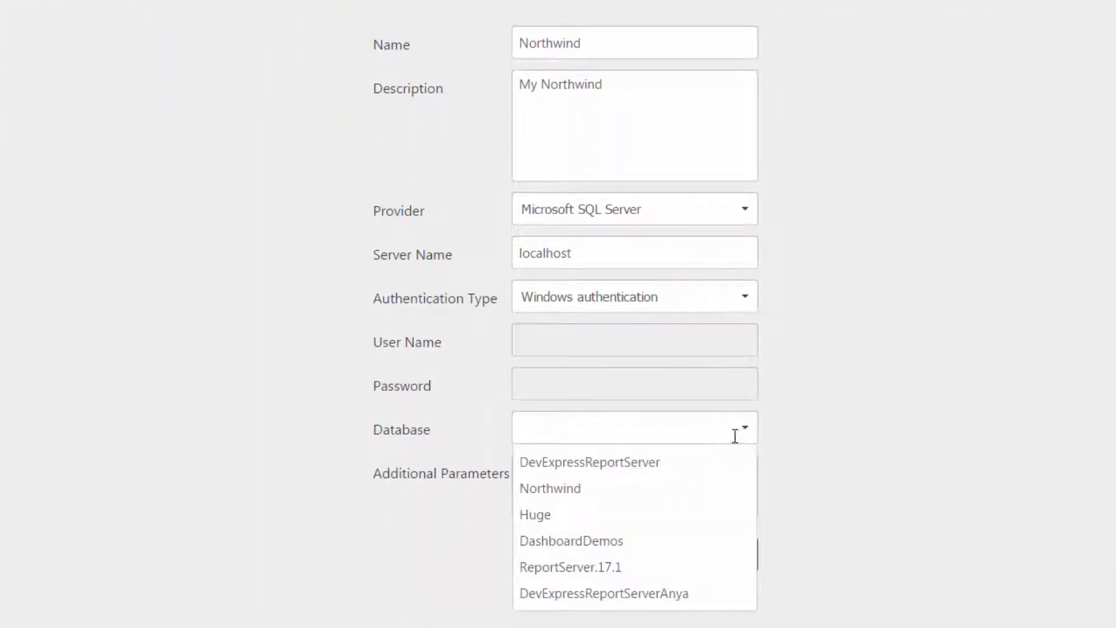
pyautogui.moveTo(667, 489)
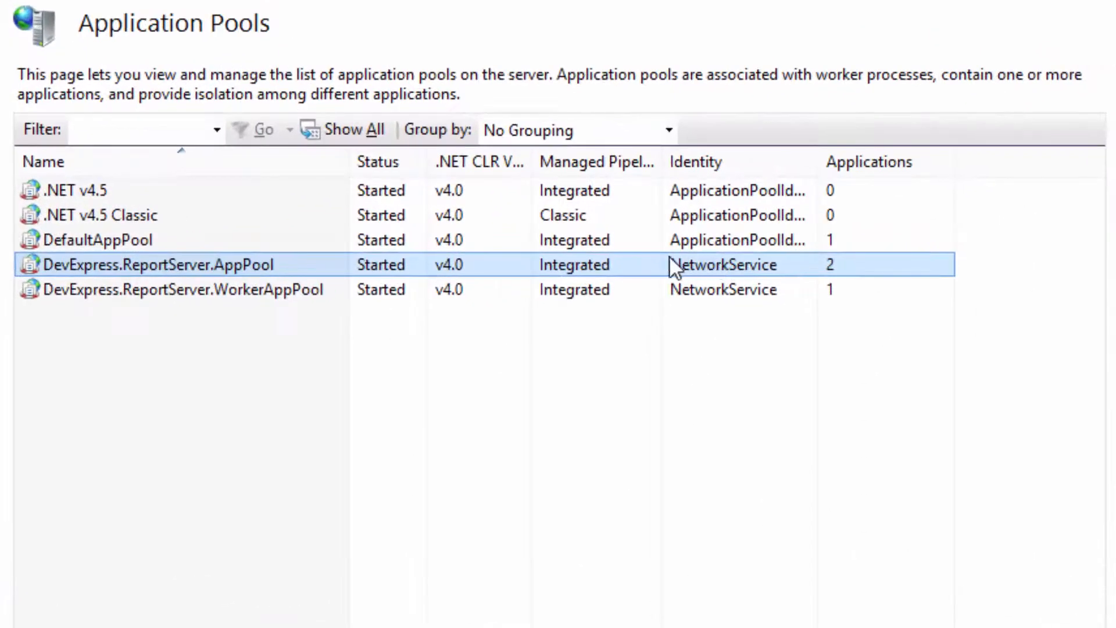
pyautogui.click(97, 240)
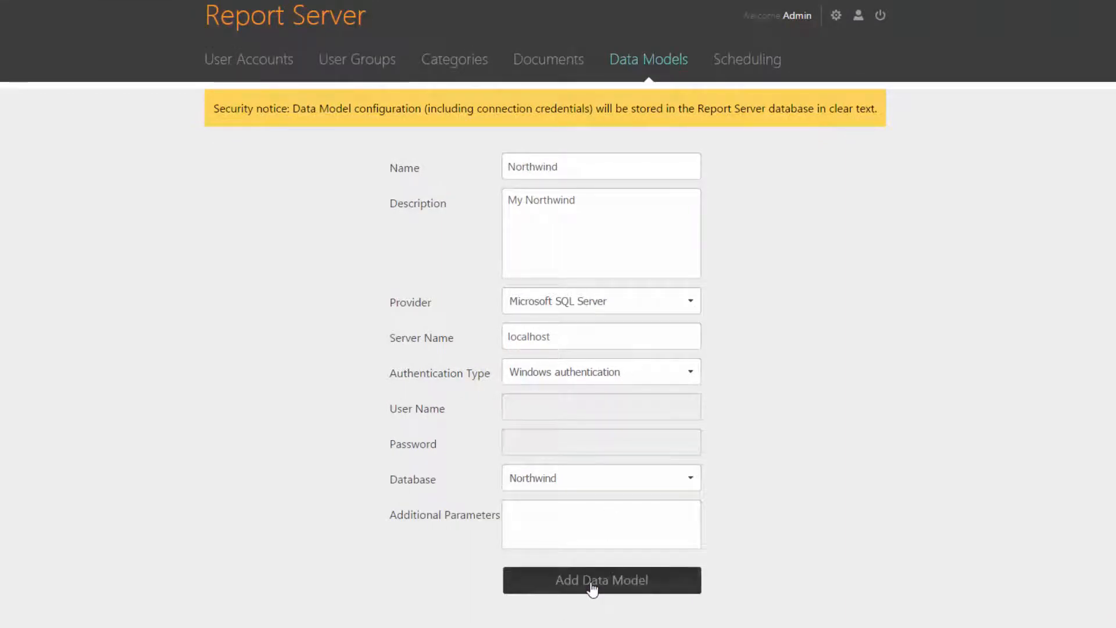
# Create the Northwind data model connected to the Northwind database on localhost
pyautogui.click(601, 579)
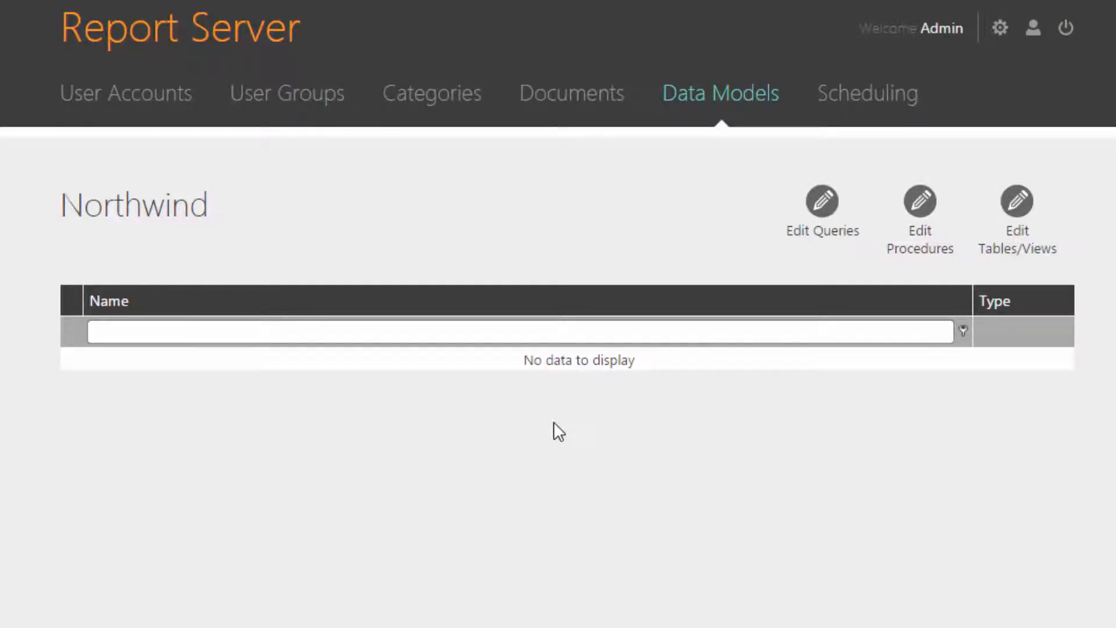
pyautogui.moveTo(1016, 242)
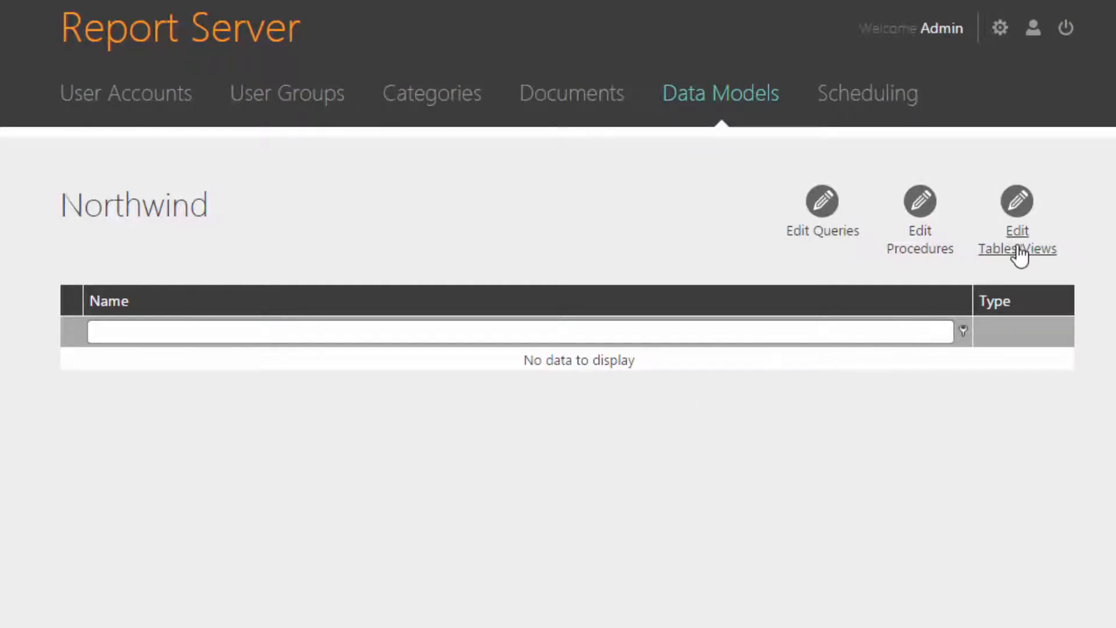
# Include the Categories and Products tables and update the Northwind data model
pyautogui.click(1016, 238)
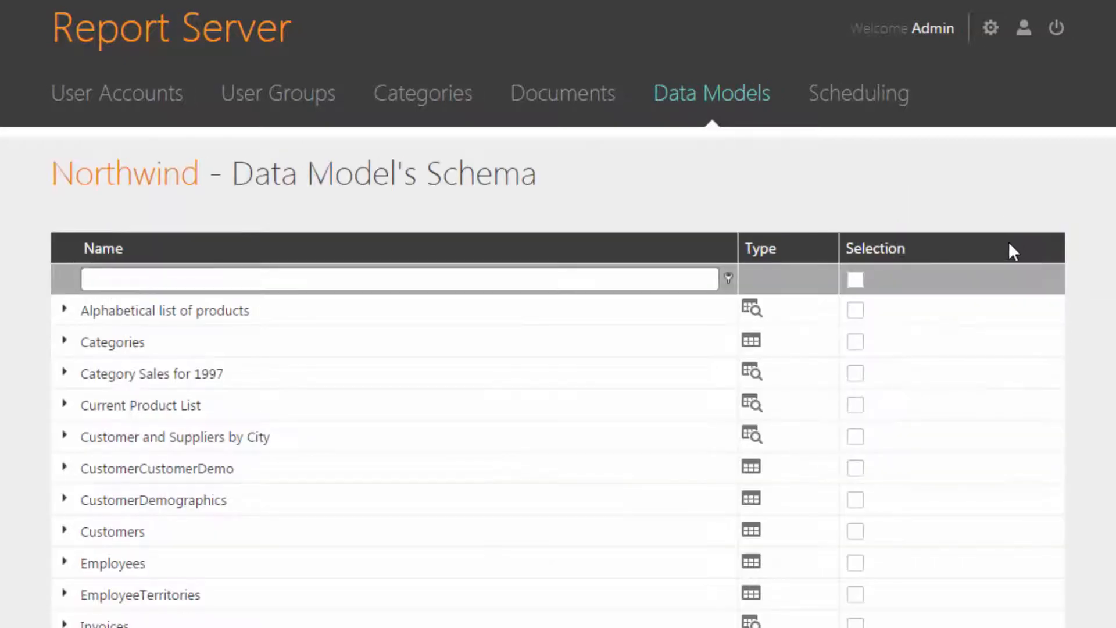
pyautogui.moveTo(751, 342)
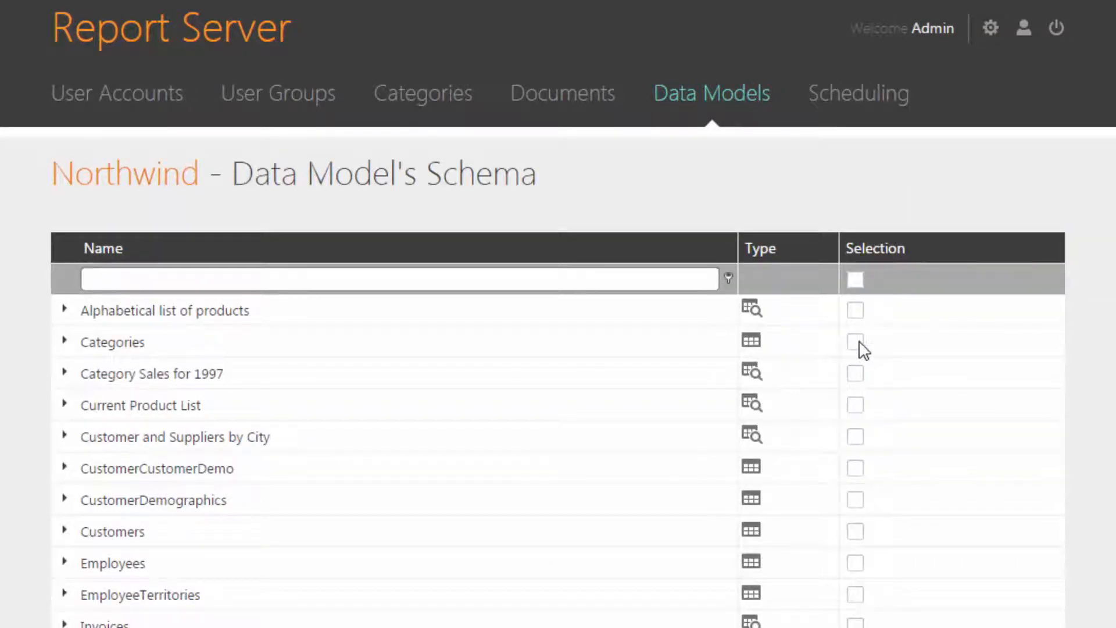
pyautogui.scroll(-3)
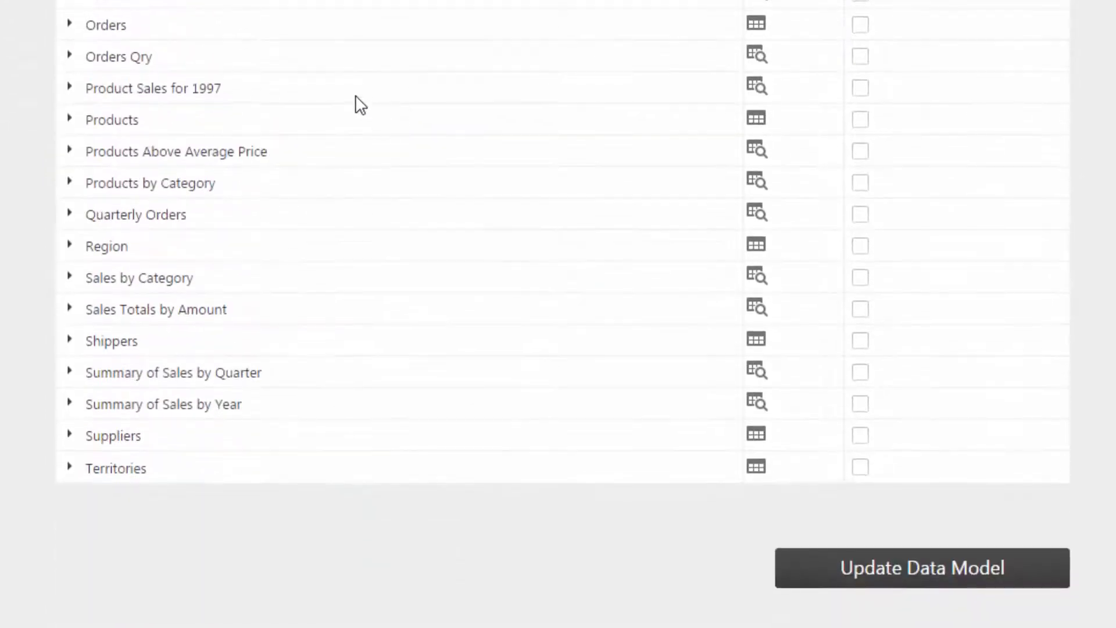
pyautogui.click(69, 119)
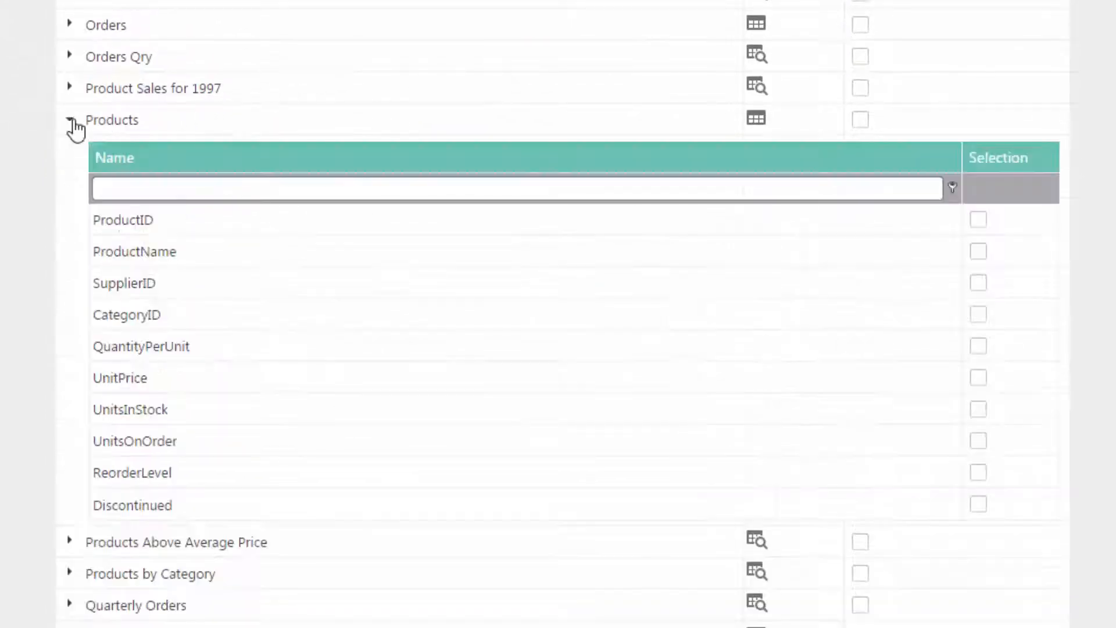
pyautogui.click(976, 251)
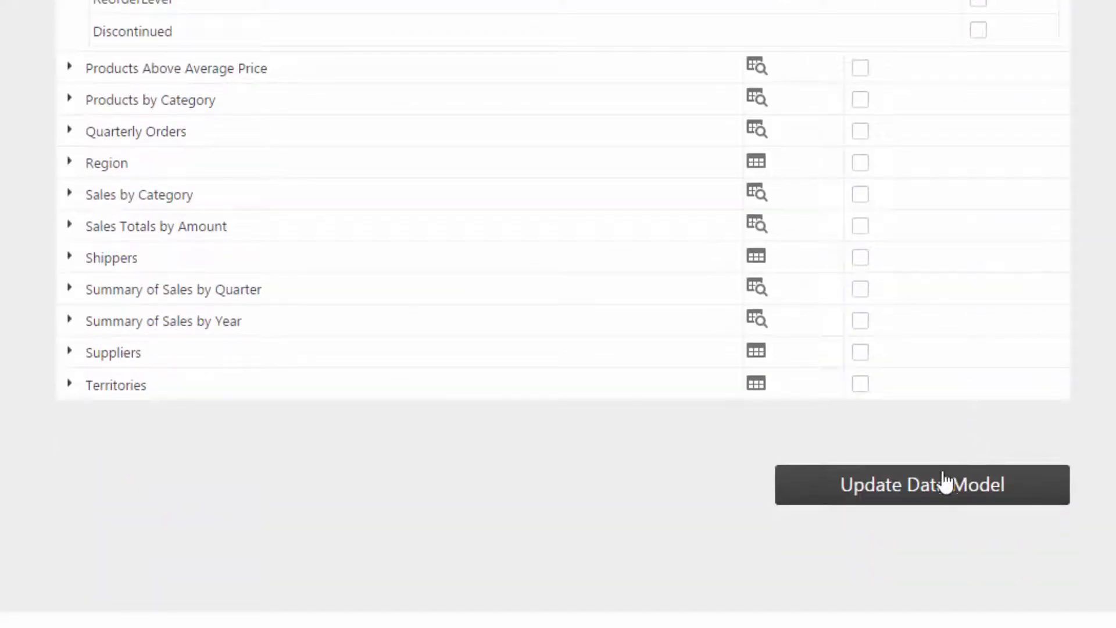
pyautogui.click(920, 485)
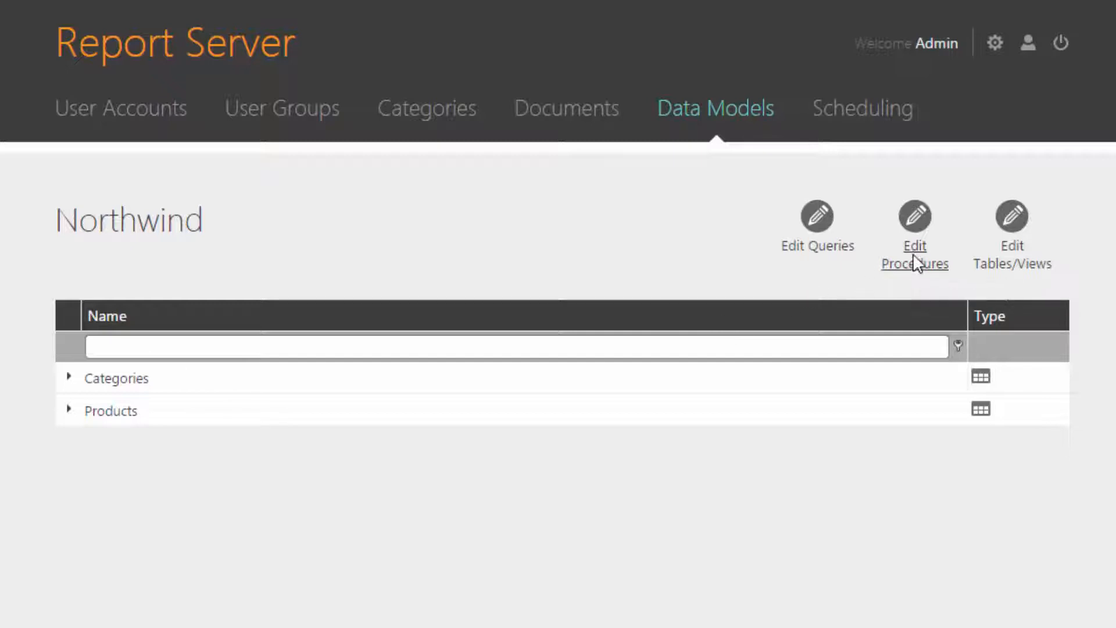
# Add the Sales by Year stored procedure to Northwind, agreeing to run it for its results
pyautogui.click(913, 221)
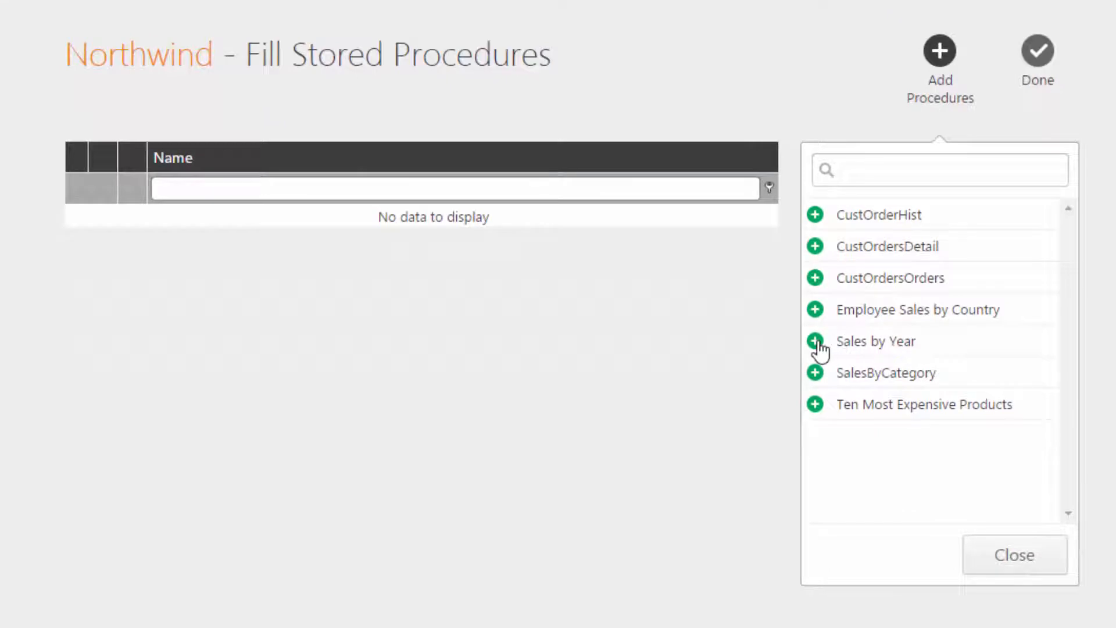
pyautogui.click(814, 341)
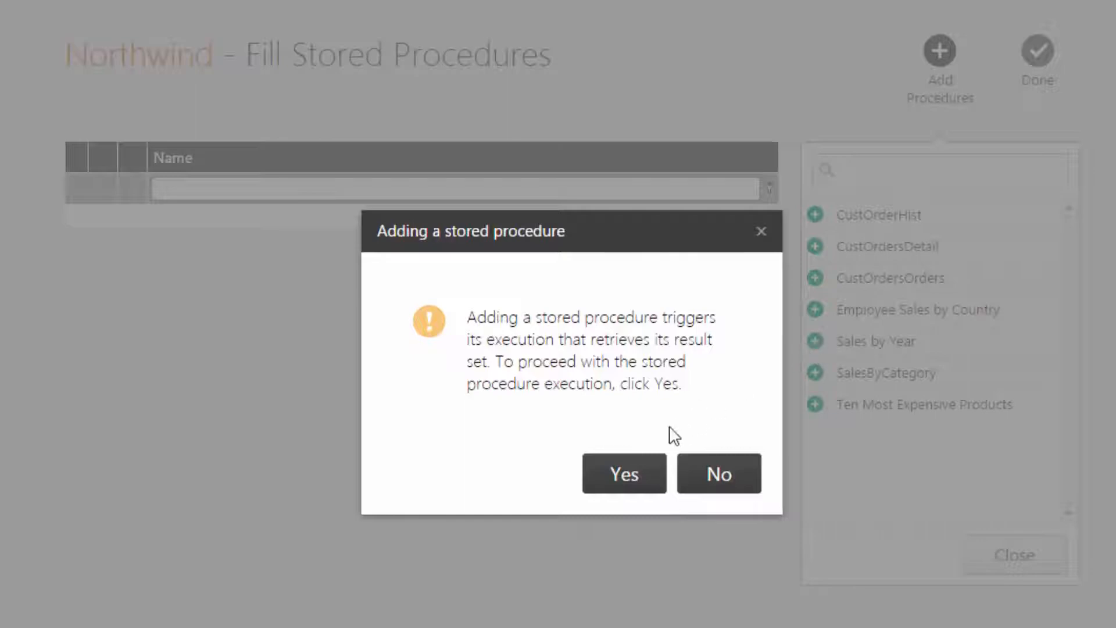
pyautogui.click(623, 473)
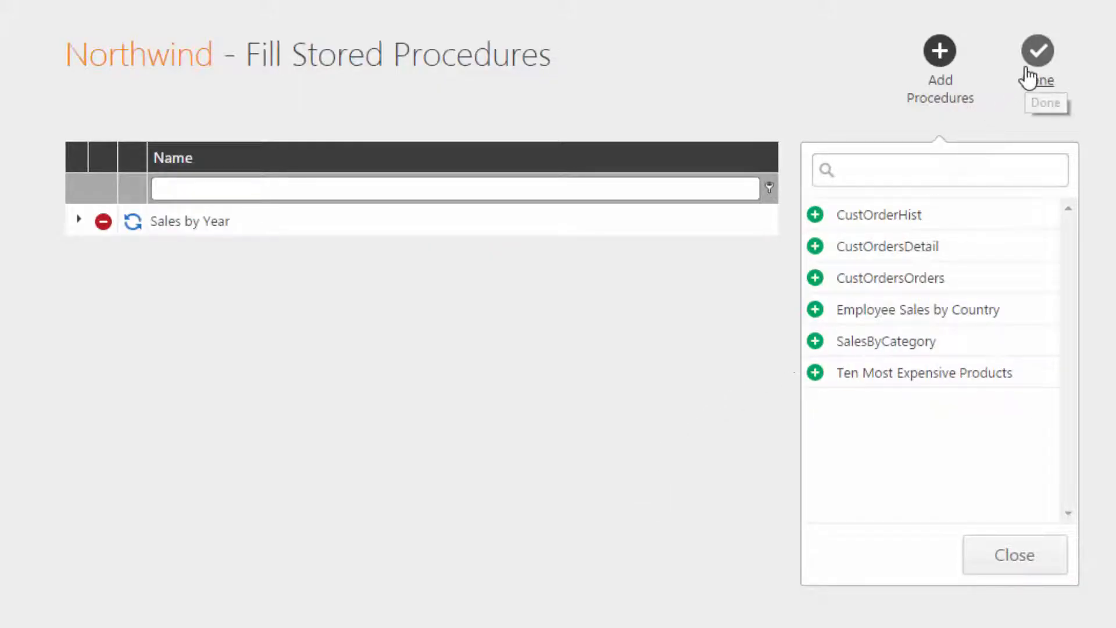
pyautogui.click(1036, 50)
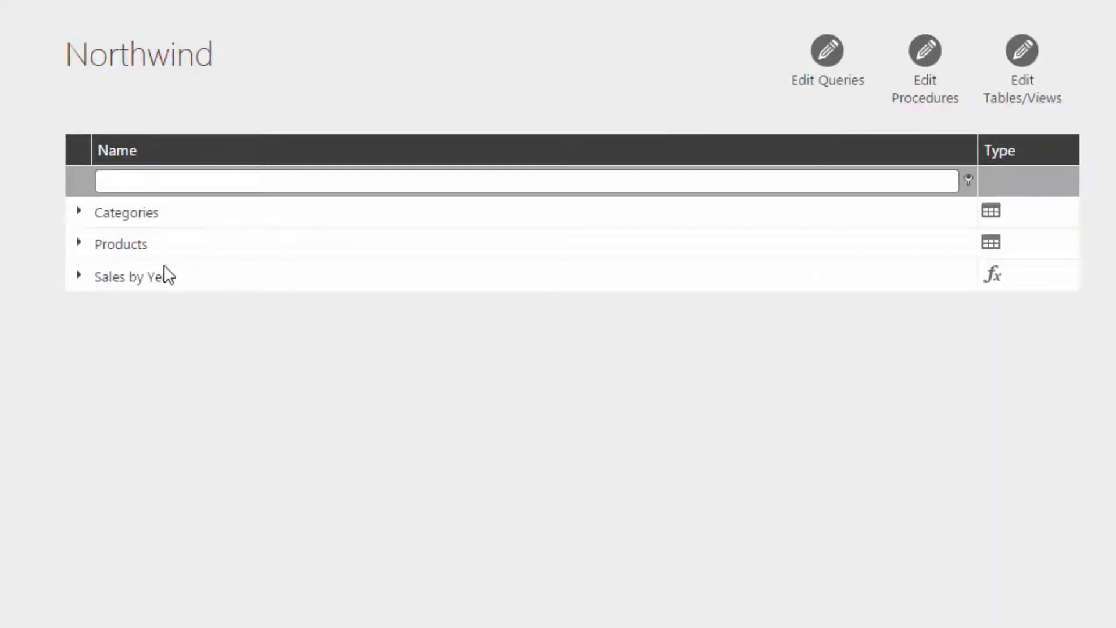
pyautogui.moveTo(187, 277)
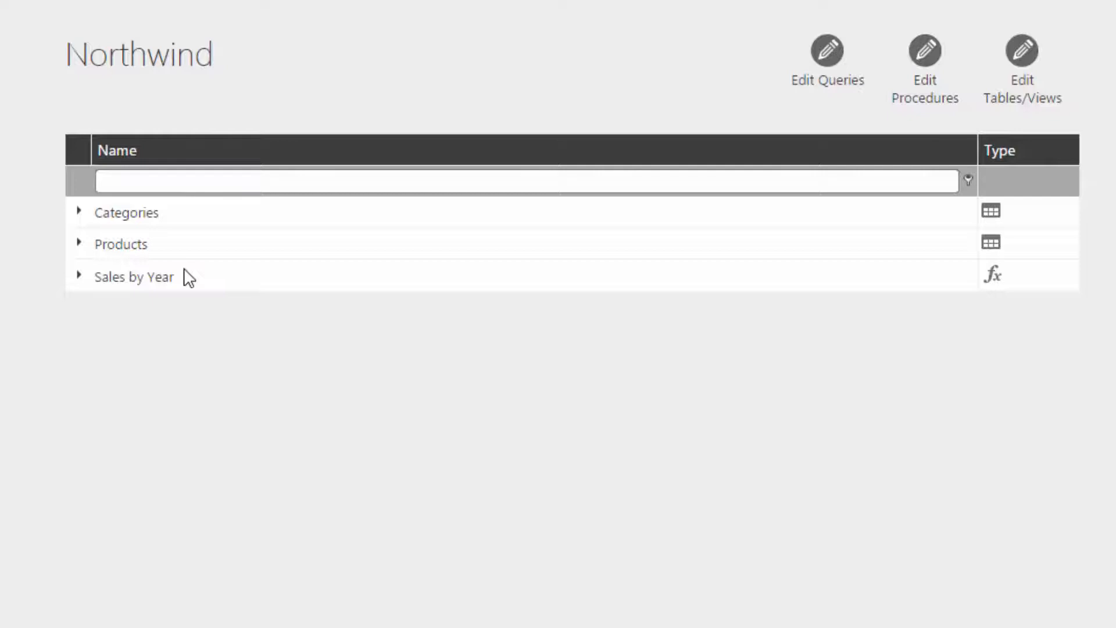
pyautogui.moveTo(275, 272)
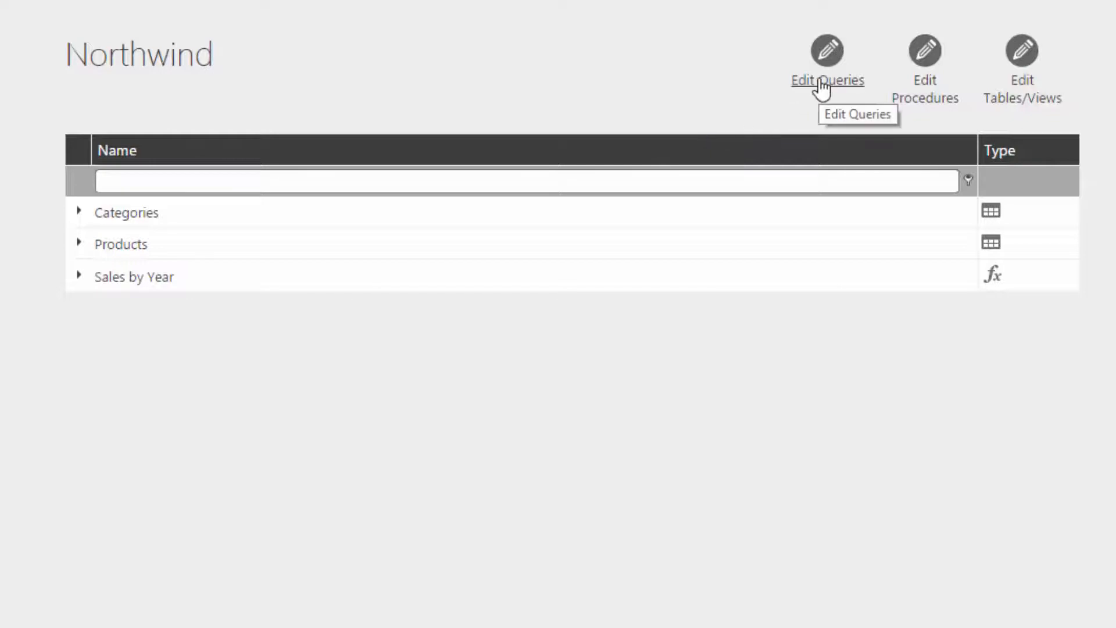
# Create a new Northwind query and include OrderID and other Orders columns in its output
pyautogui.click(825, 53)
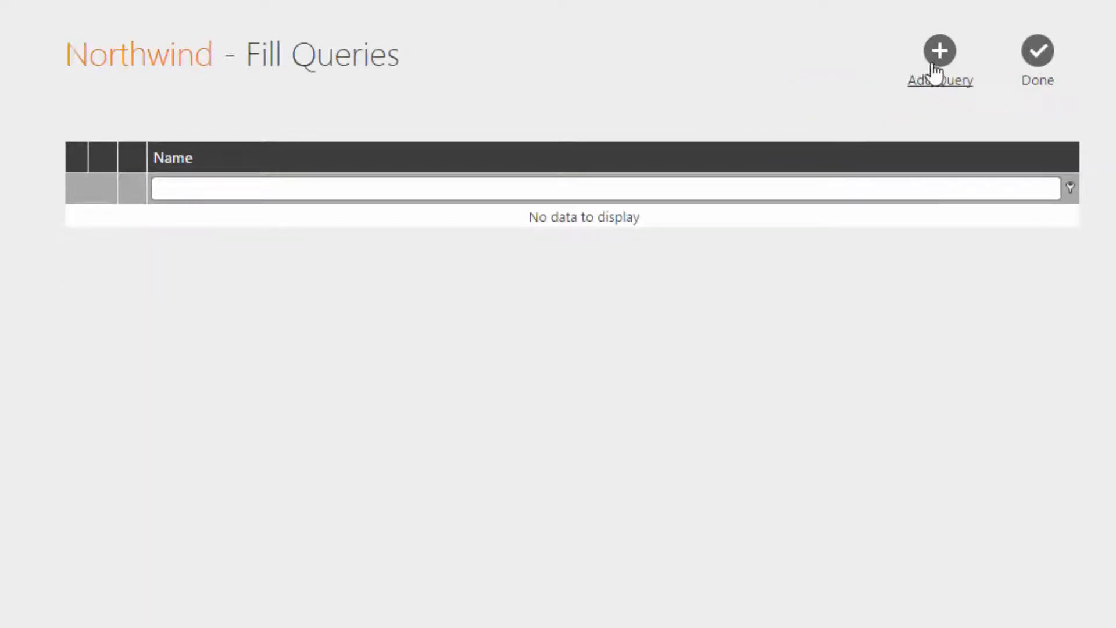
pyautogui.click(939, 50)
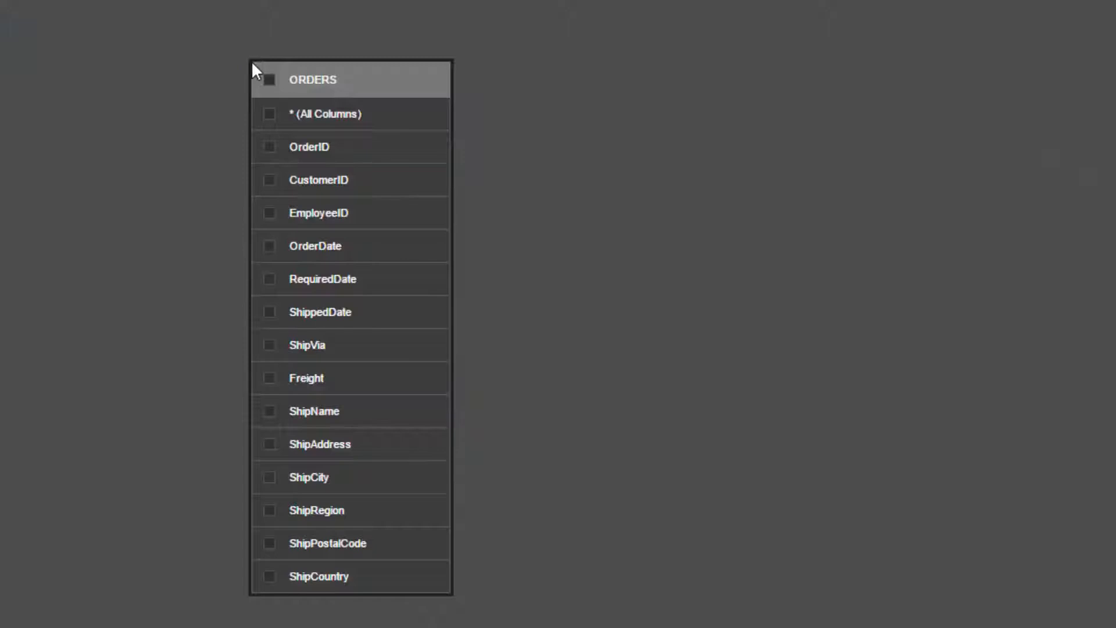
pyautogui.click(269, 147)
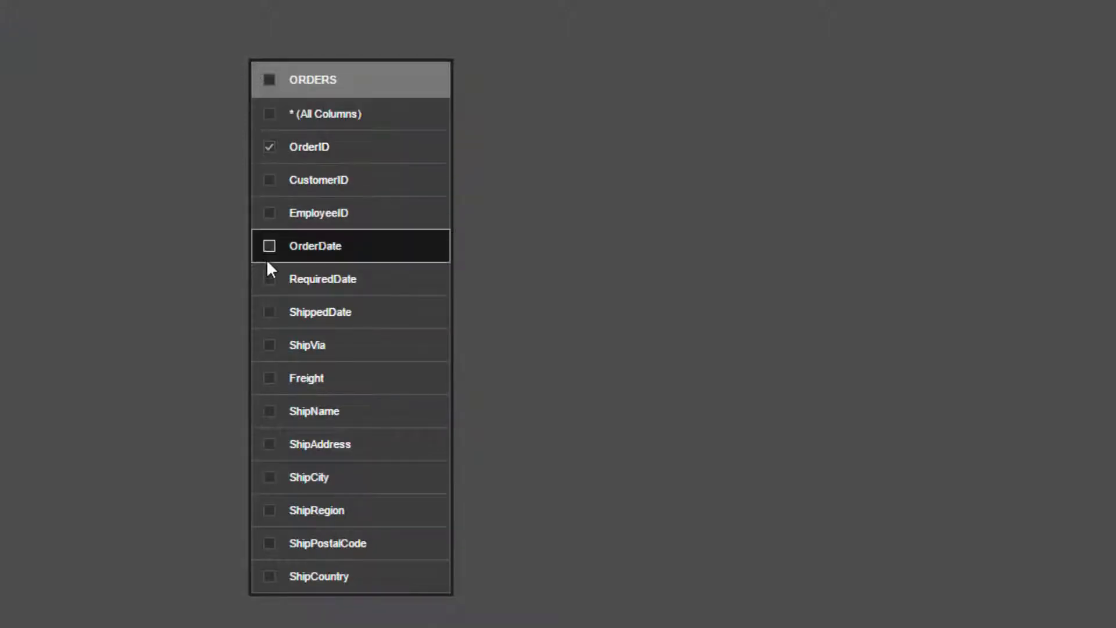
pyautogui.click(269, 378)
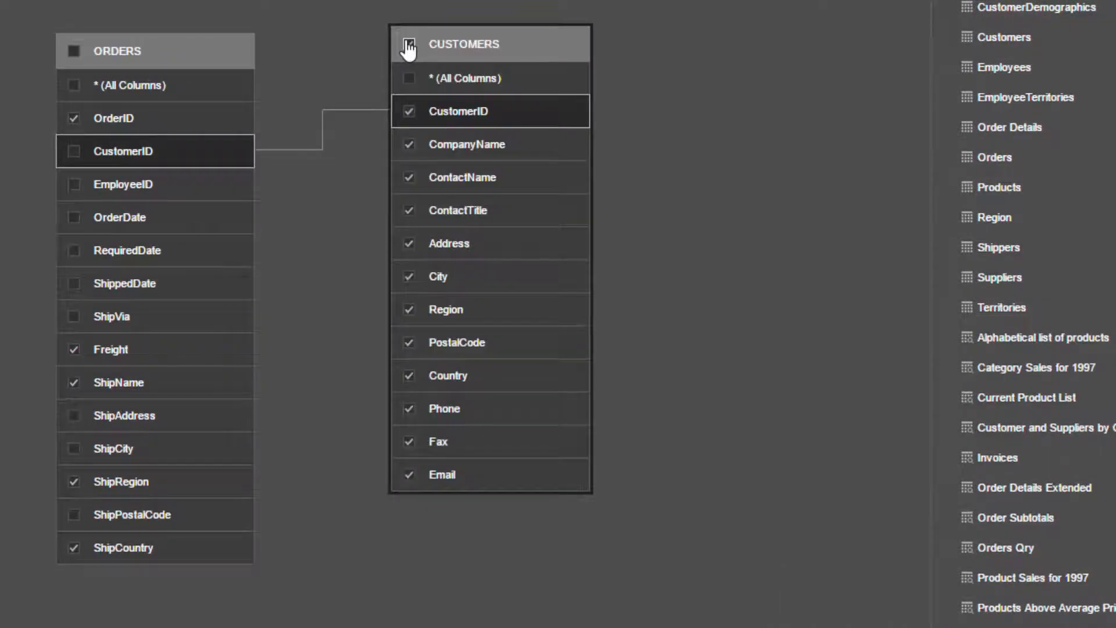
# Include all Customers columns and keep the Orders–Customers relation as an inner join on equals
pyautogui.click(409, 43)
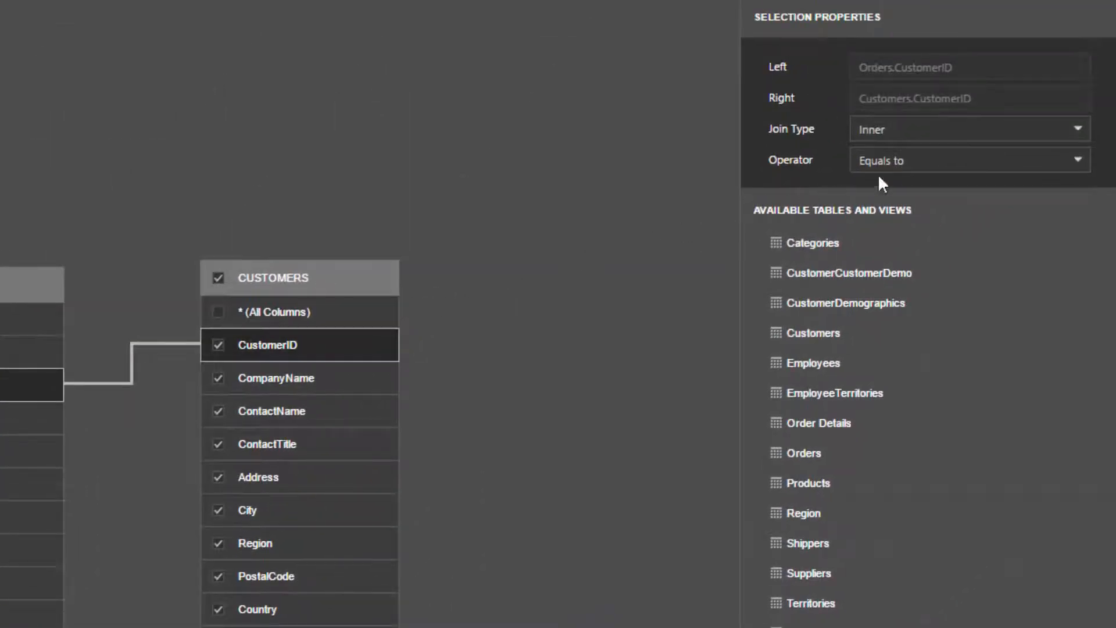
pyautogui.click(1075, 129)
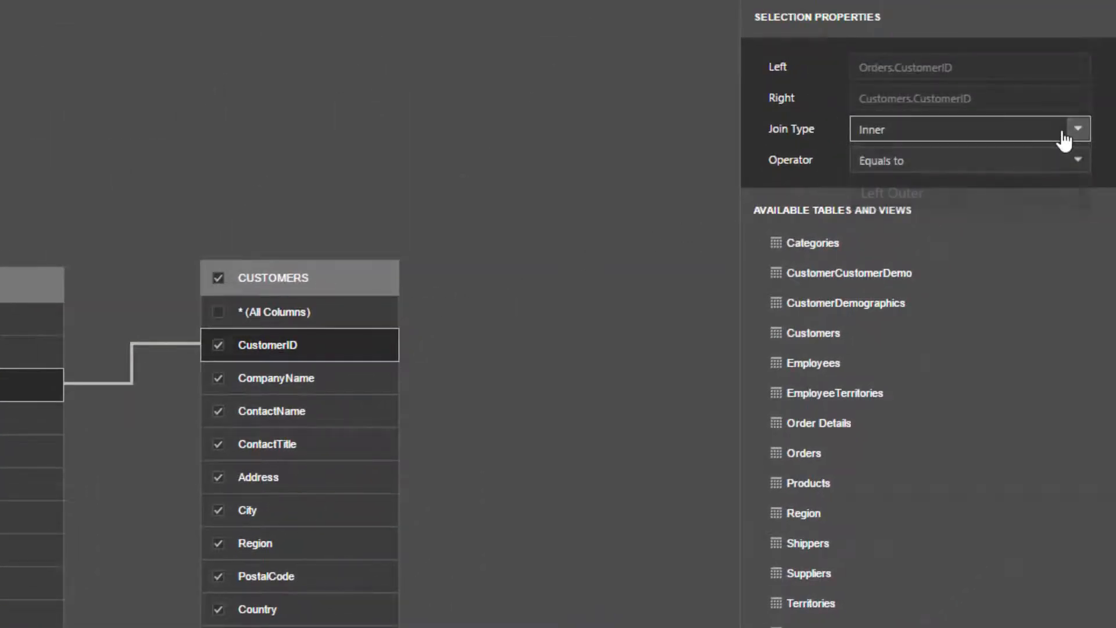
pyautogui.click(1075, 160)
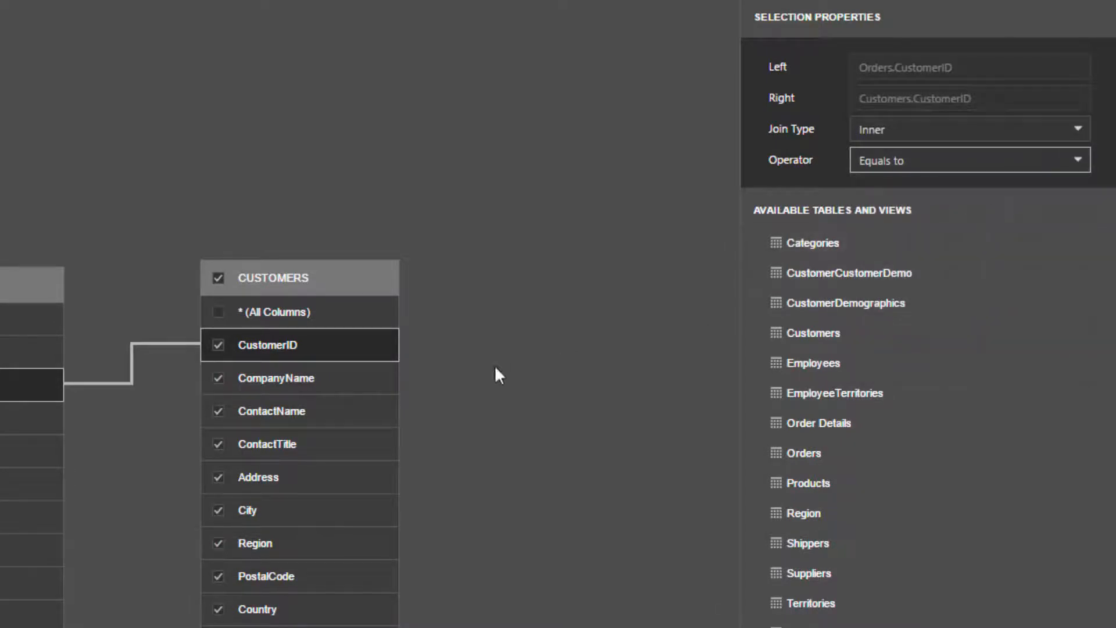
pyautogui.click(277, 378)
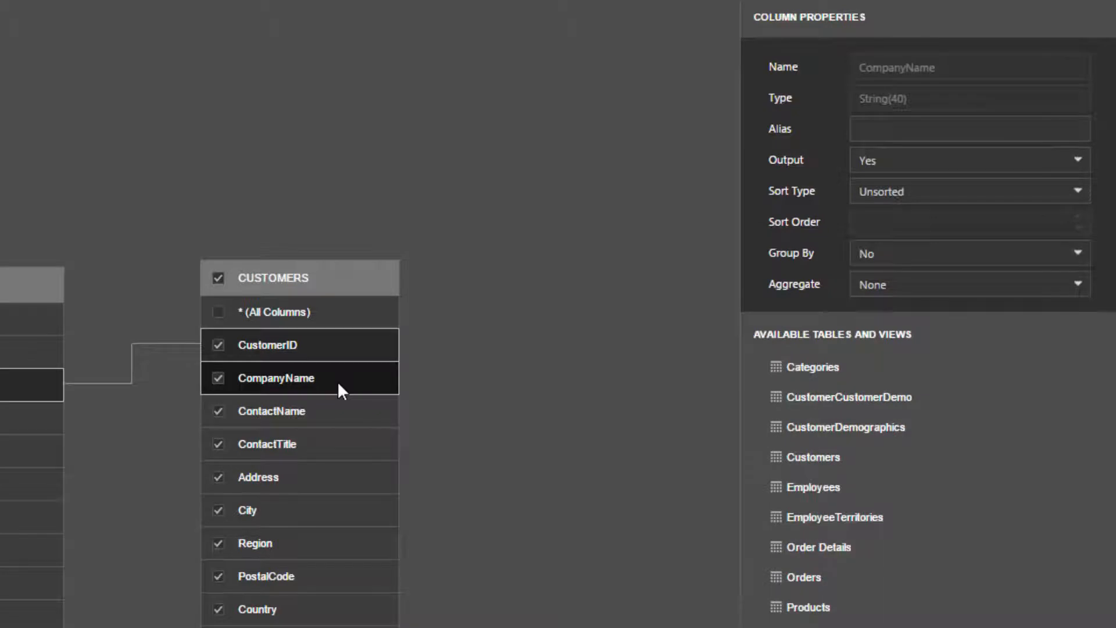
pyautogui.moveTo(963, 211)
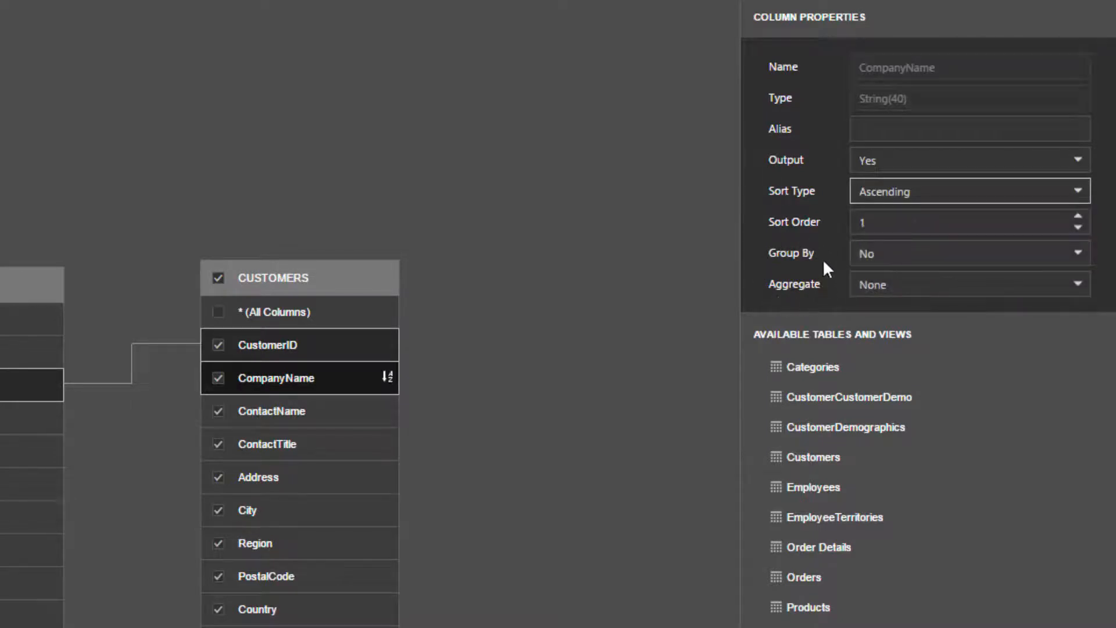
pyautogui.moveTo(820, 261)
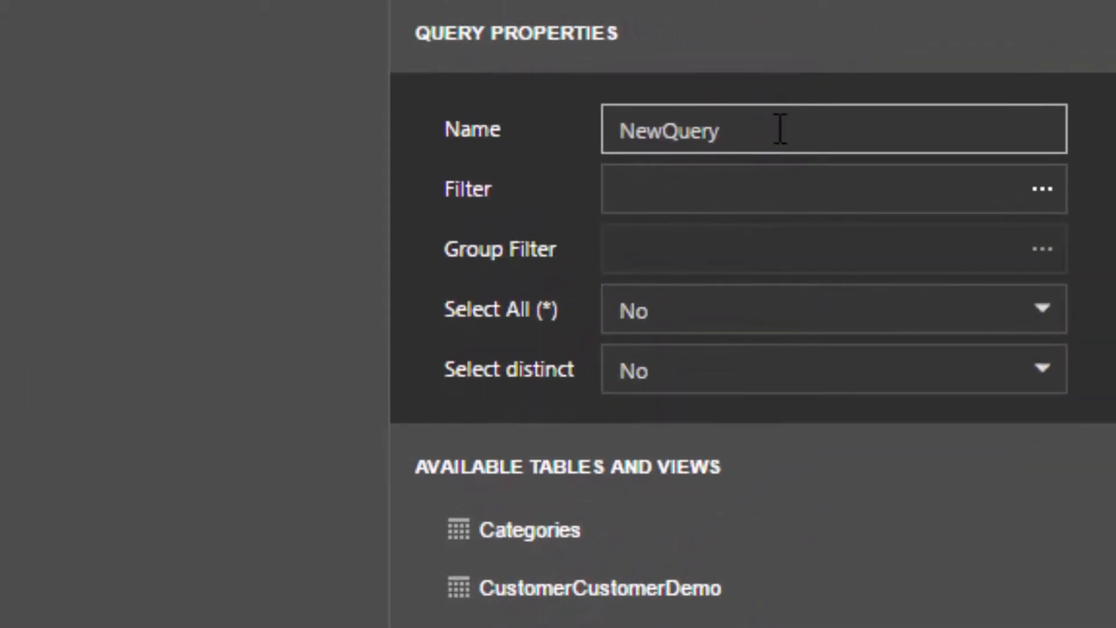
# Rename the query from NewQuery to OrdersByCustomers
pyautogui.write('OrdersByCustomers')
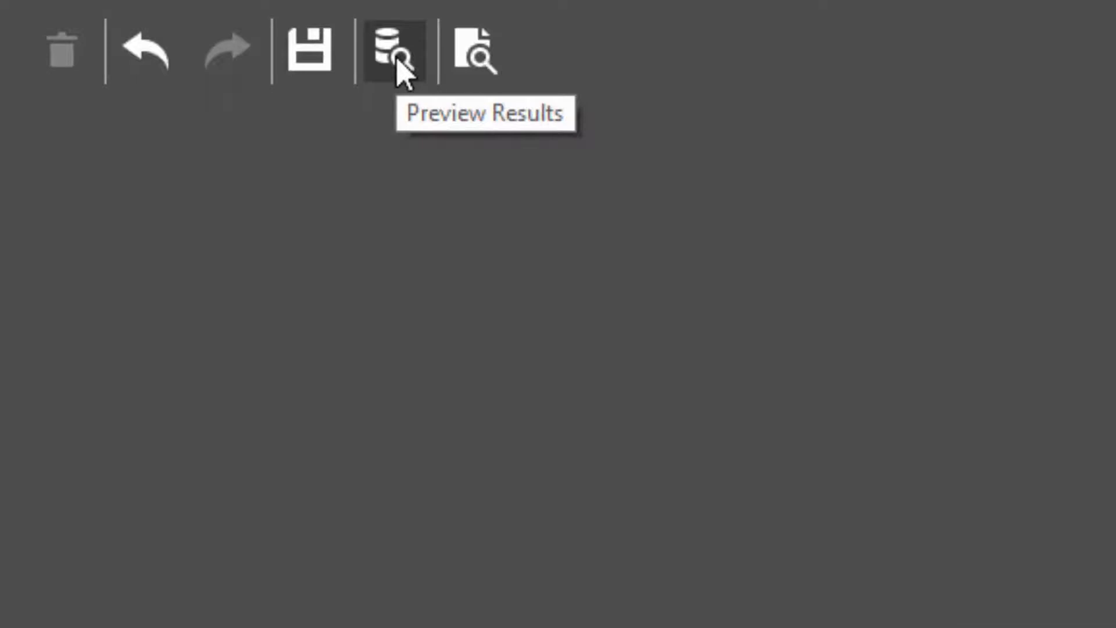
pyautogui.click(394, 52)
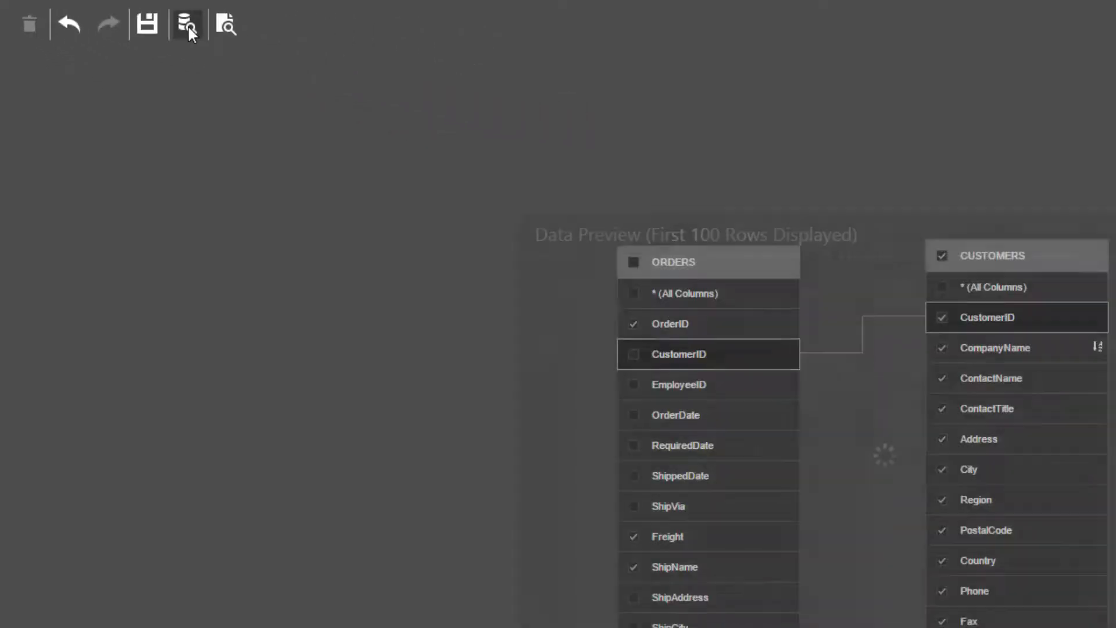
pyautogui.click(187, 25)
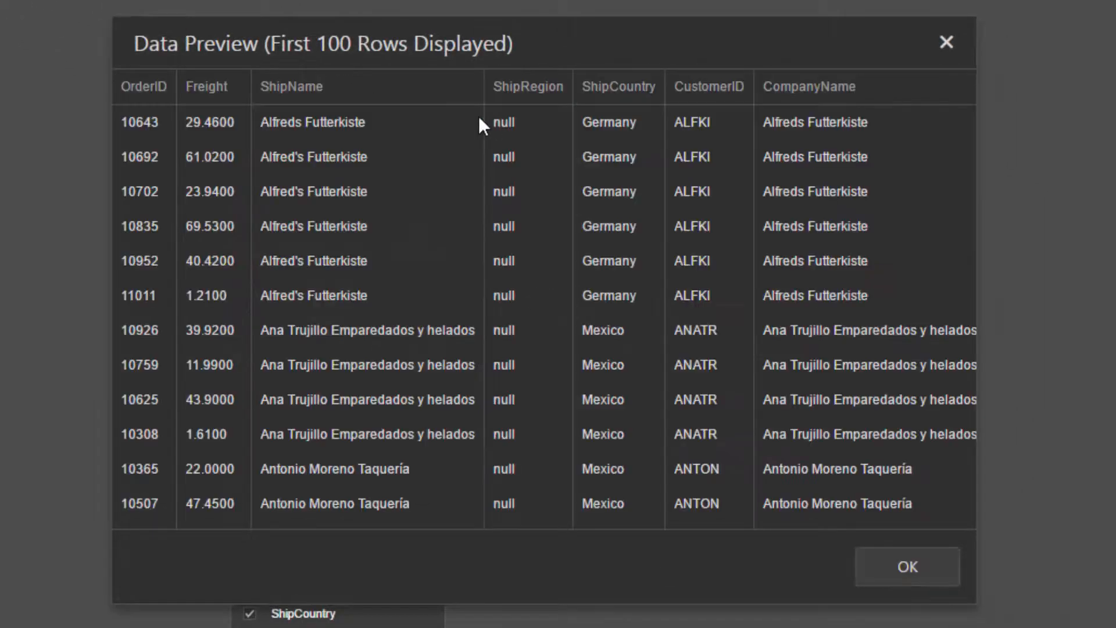
pyautogui.scroll(-3)
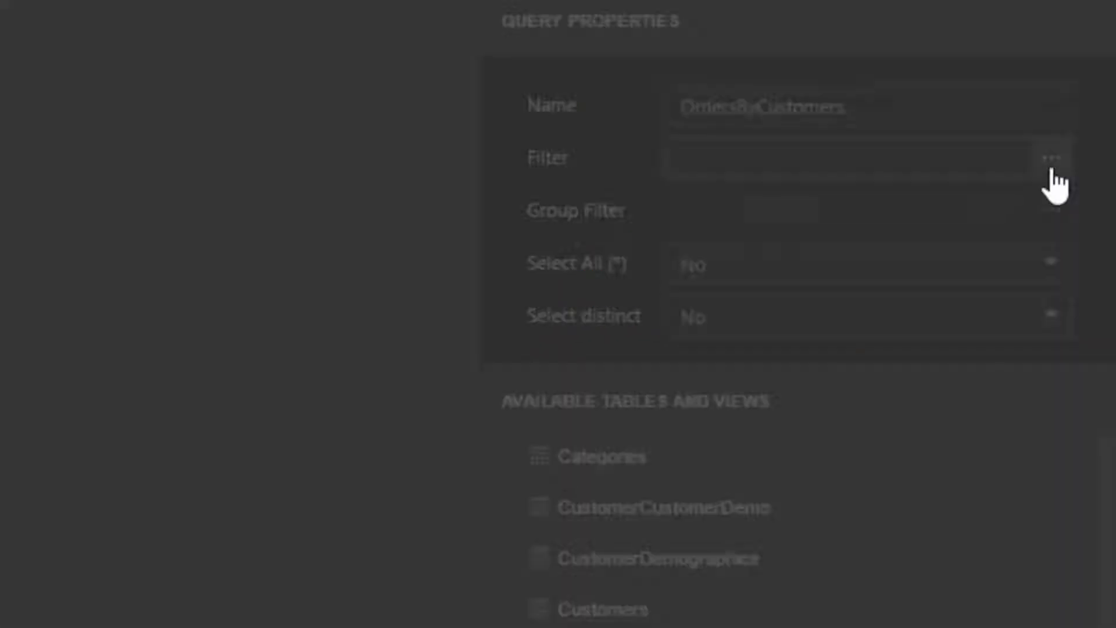
# Add the filter condition Orders.ShipCountry Equals USA to the query
pyautogui.click(1053, 157)
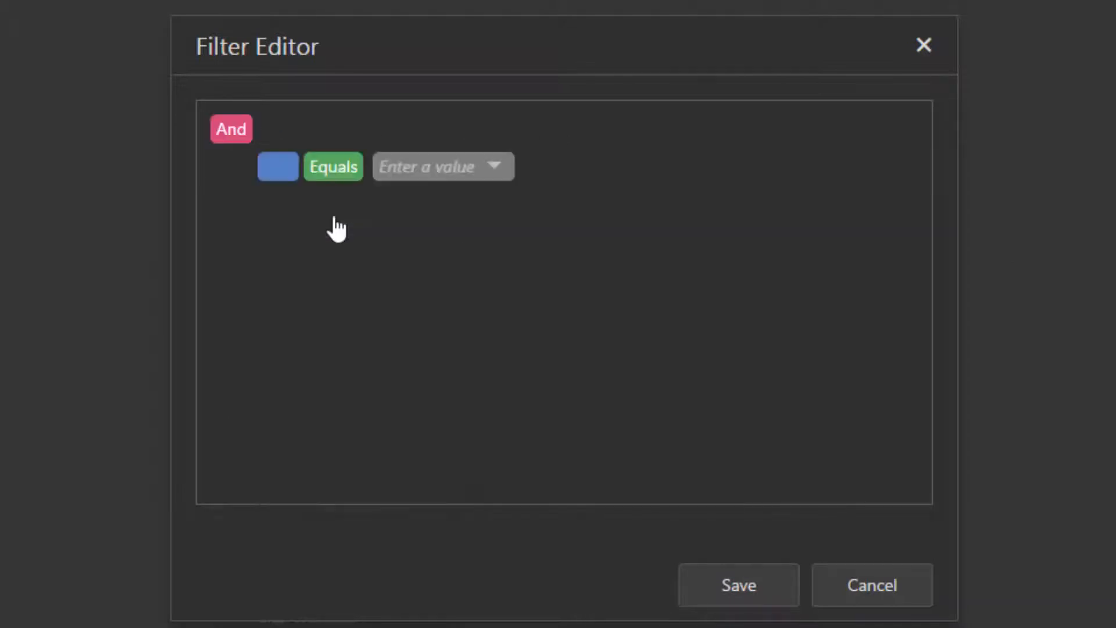
pyautogui.click(277, 166)
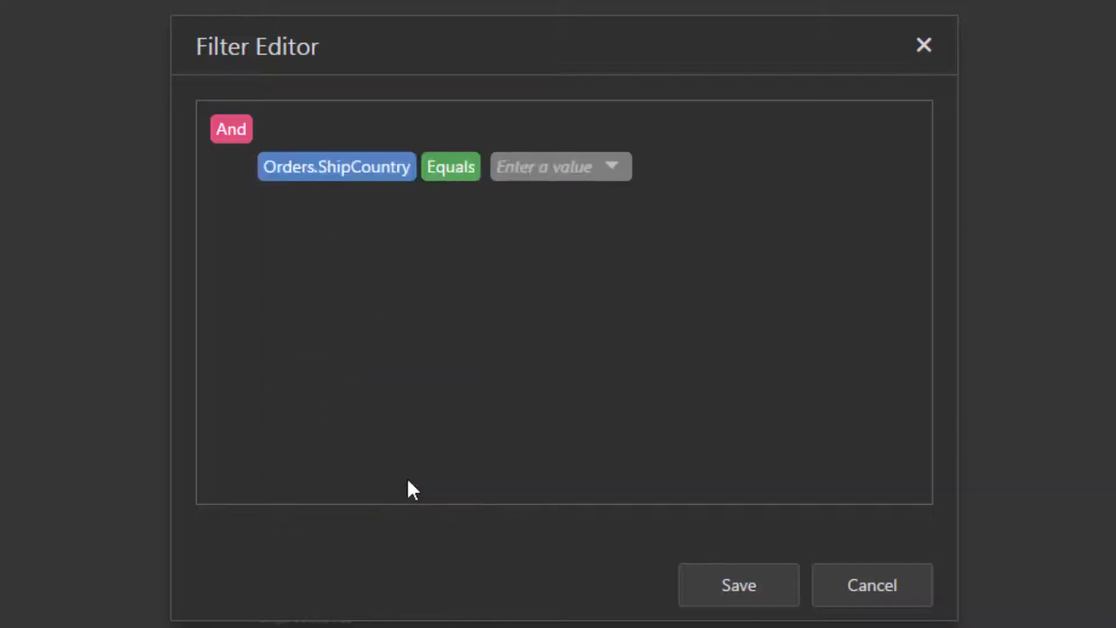
pyautogui.click(449, 166)
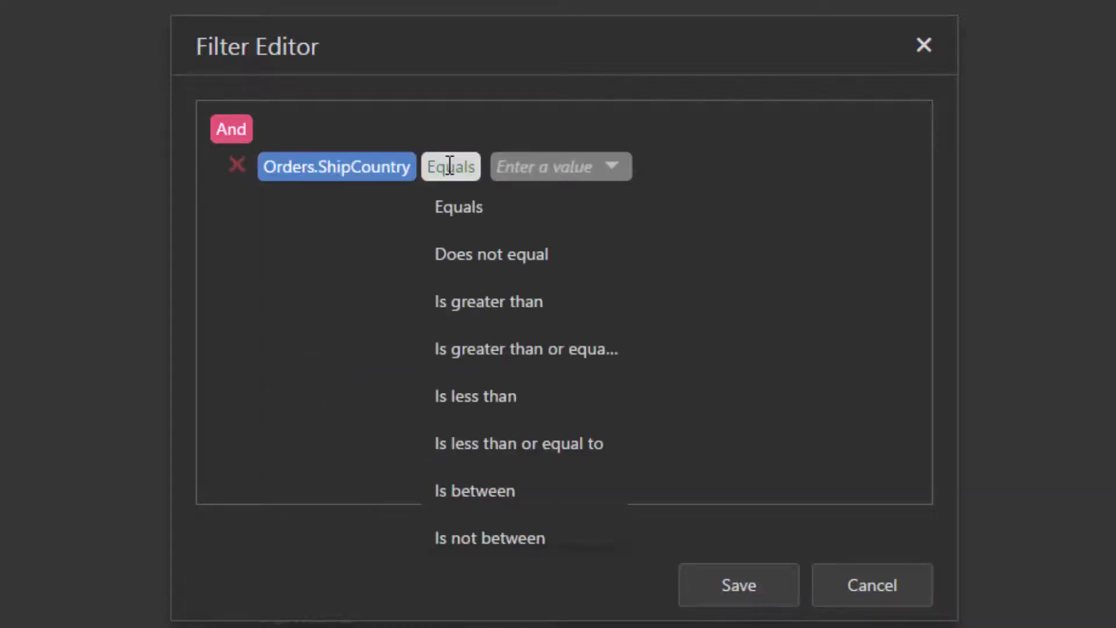
pyautogui.click(458, 207)
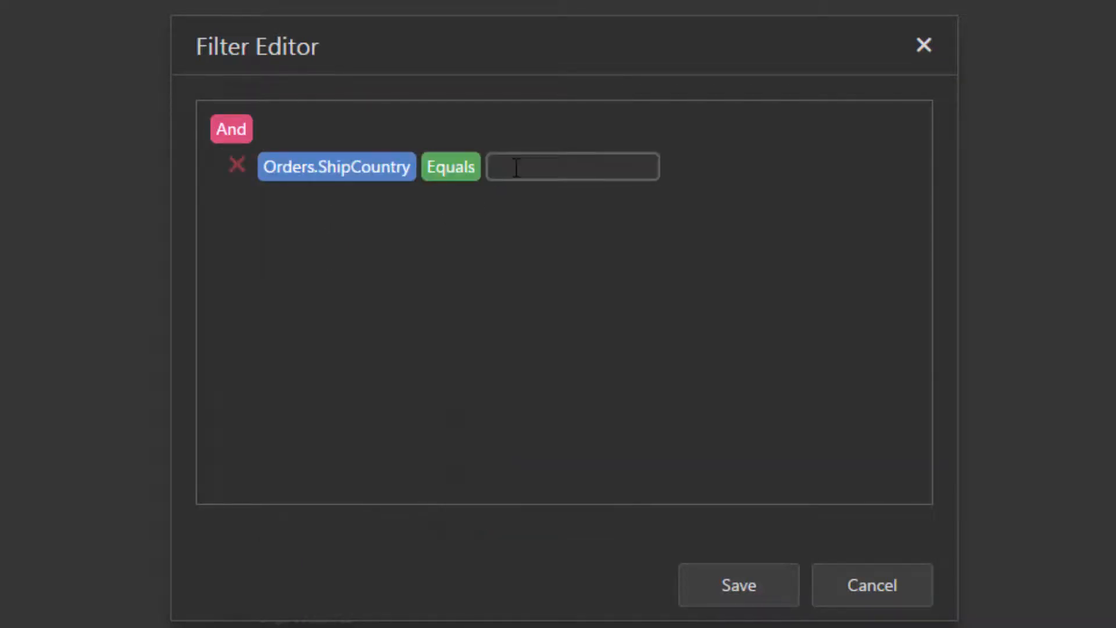
pyautogui.write('USA')
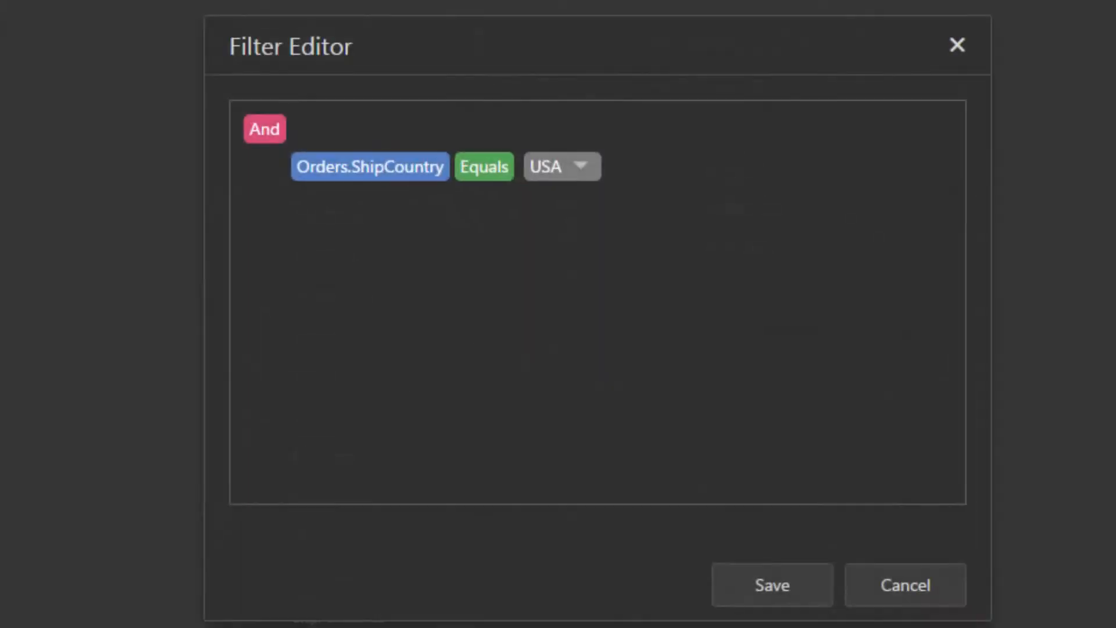
# Change the filter's right operand from Customers.Country to the plain value Country
pyautogui.click(560, 167)
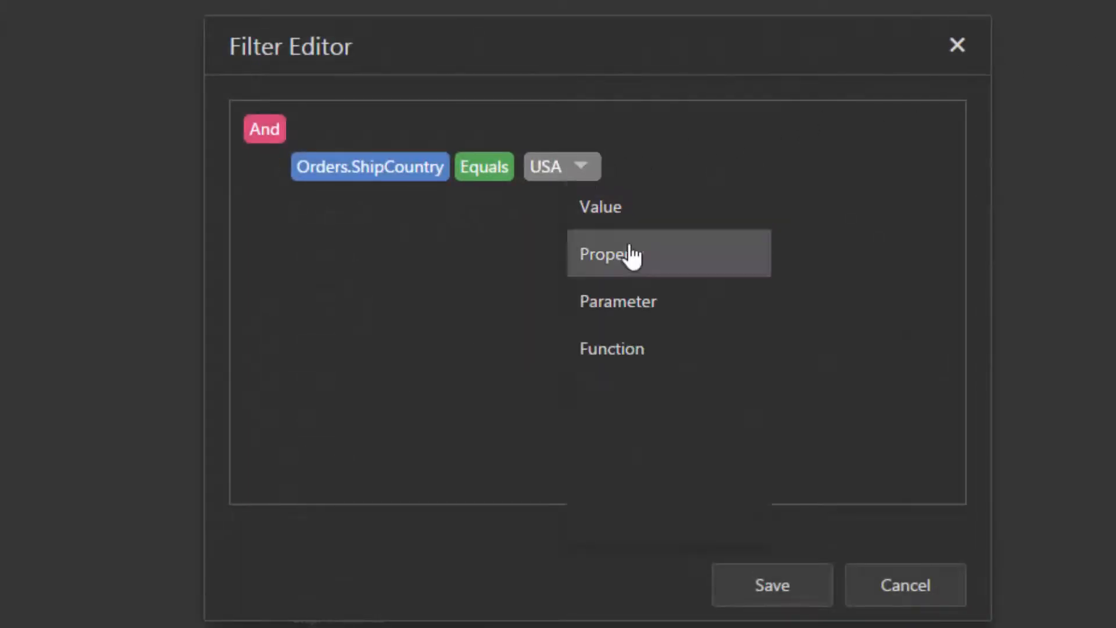
pyautogui.click(609, 252)
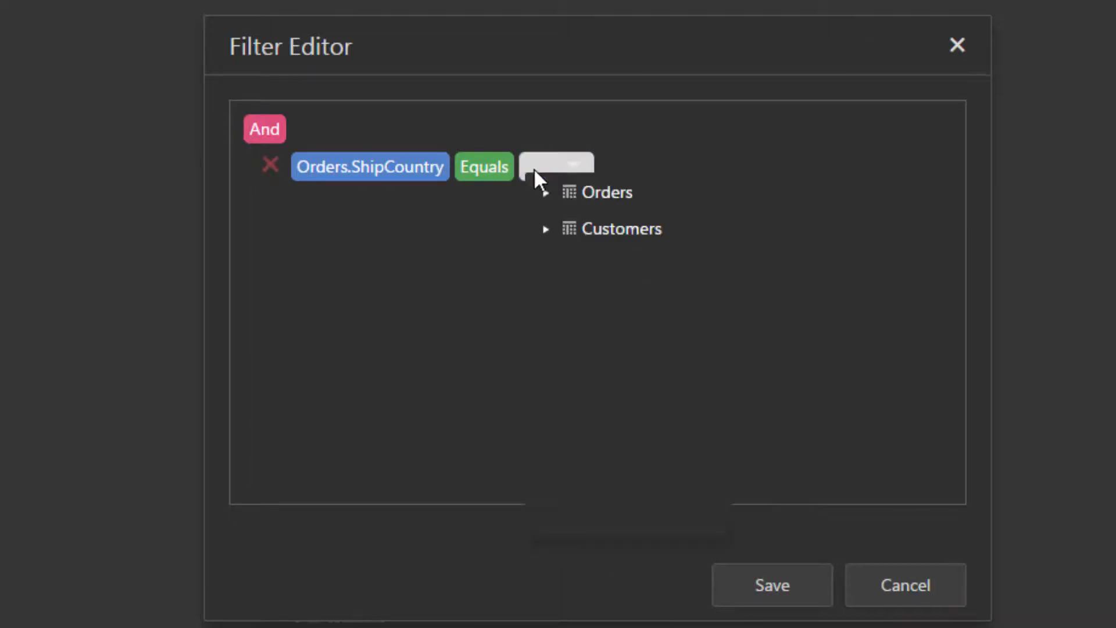
pyautogui.click(619, 229)
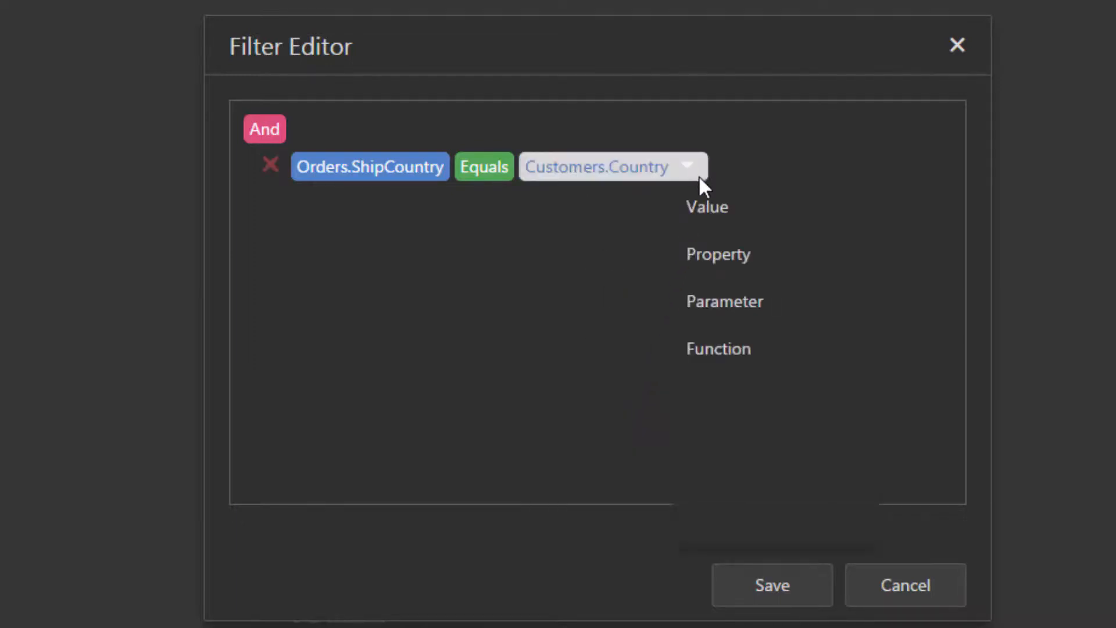
pyautogui.click(724, 301)
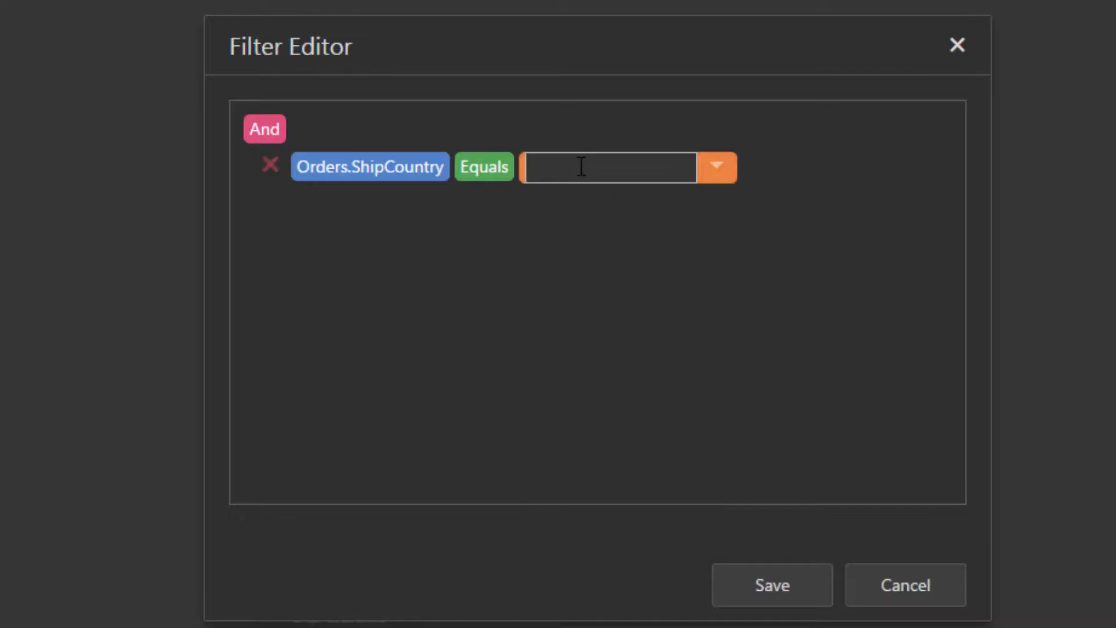
pyautogui.write('Country')
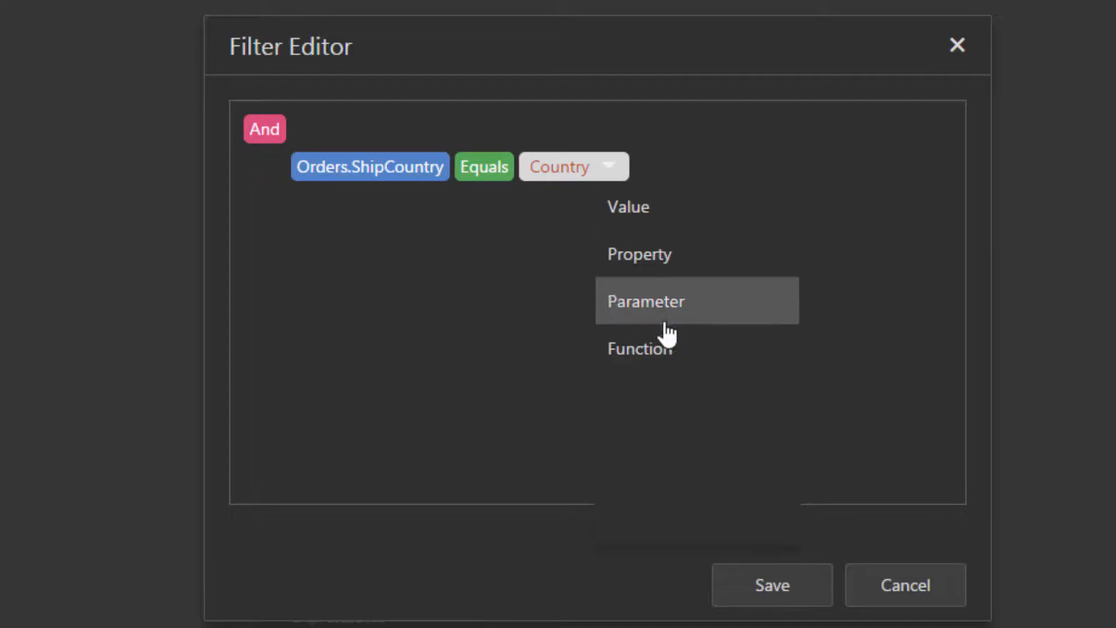
# Compare against a parameter, try Customers.Email, then make the condition Orders.ShipCountry Is member of
pyautogui.click(645, 300)
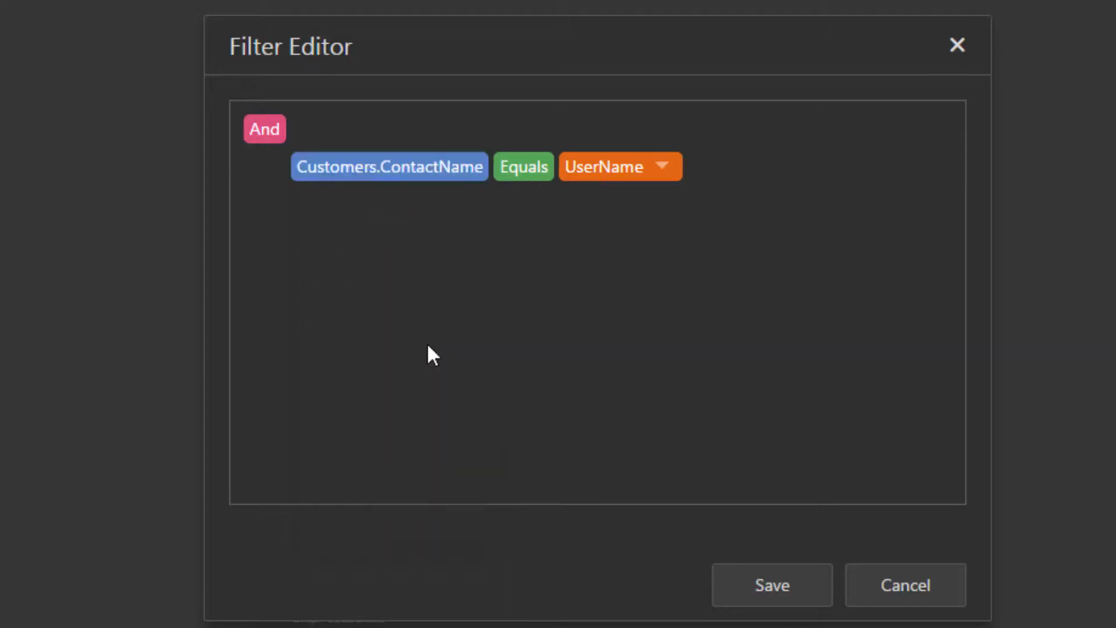
pyautogui.moveTo(606, 195)
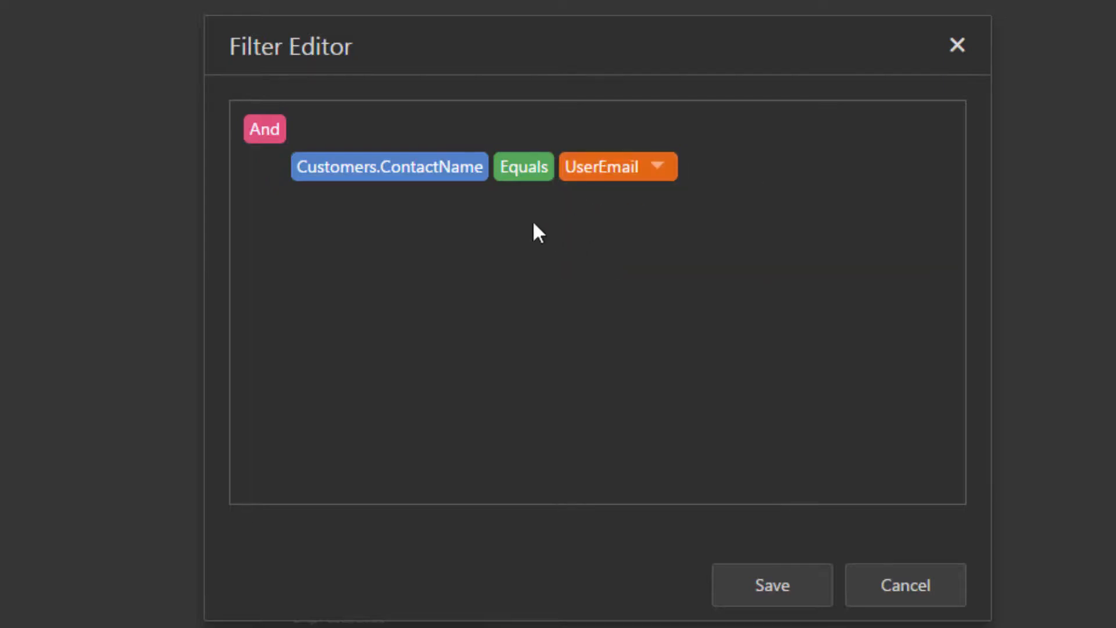
pyautogui.click(389, 166)
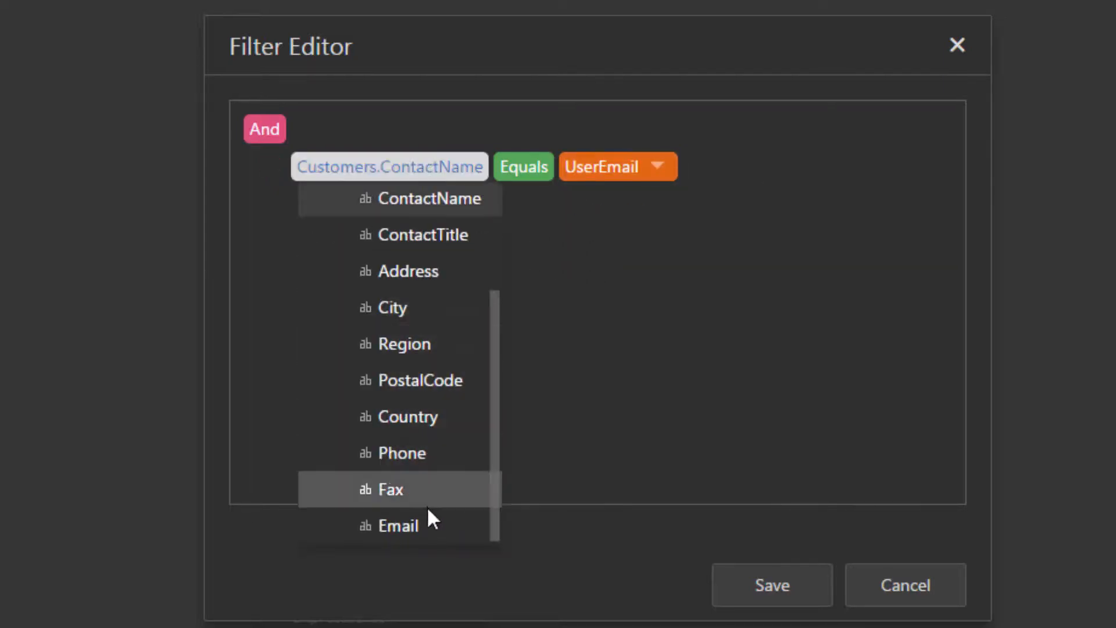
pyautogui.click(399, 525)
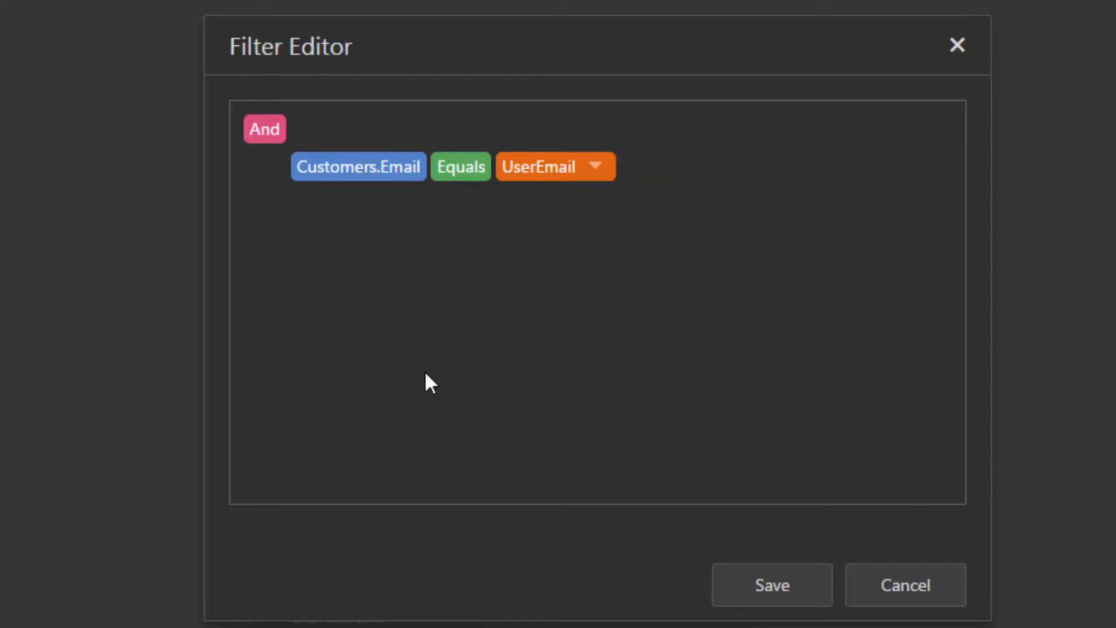
pyautogui.click(460, 166)
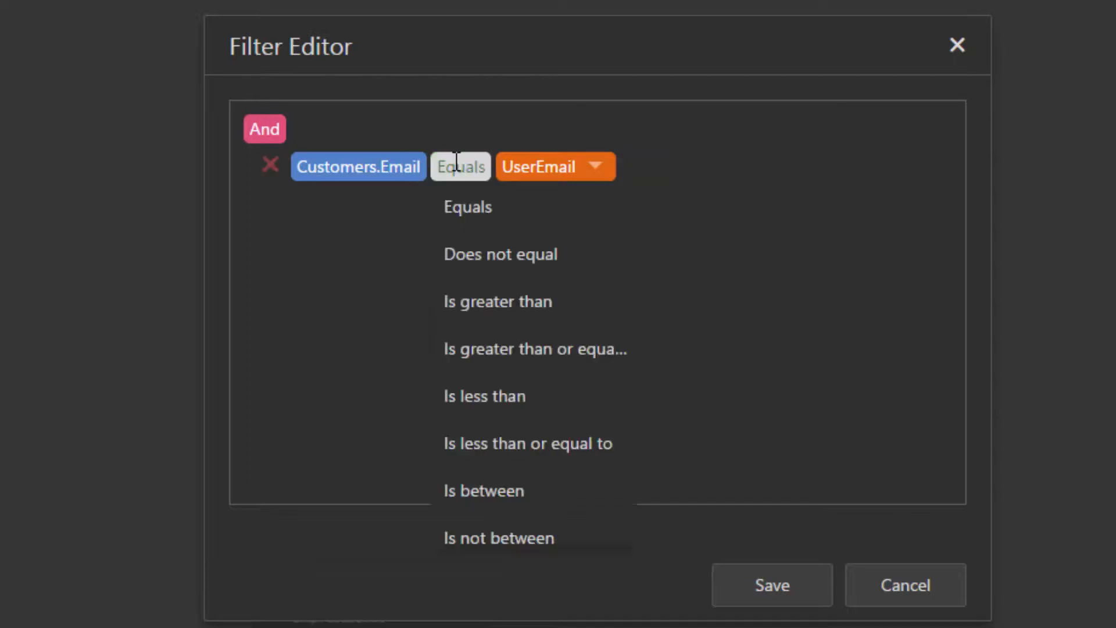
pyautogui.scroll(-3)
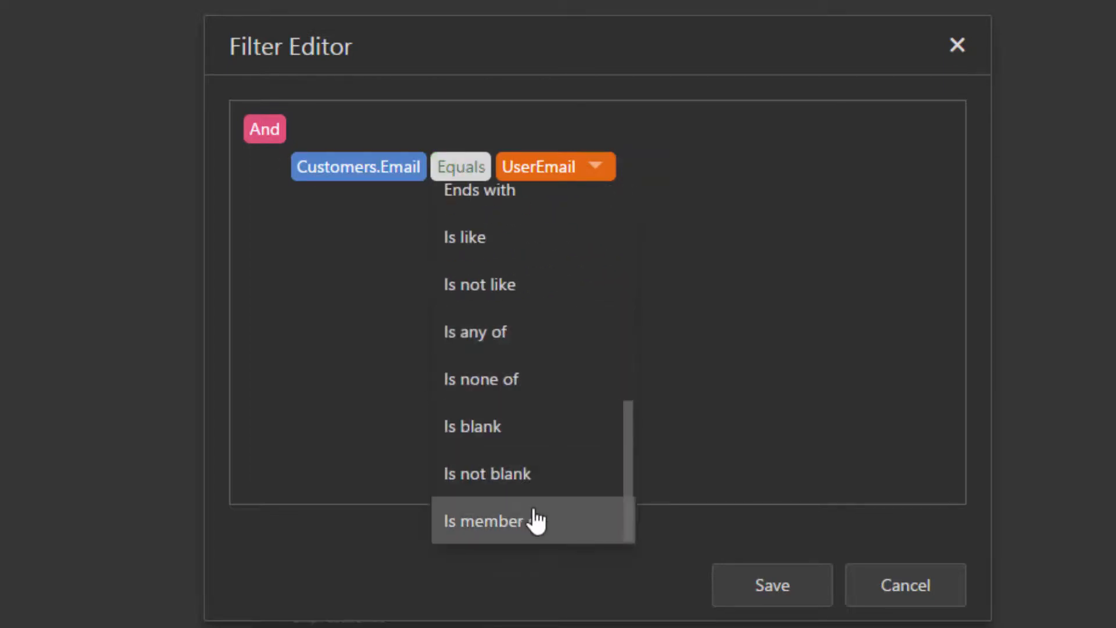
pyautogui.click(483, 520)
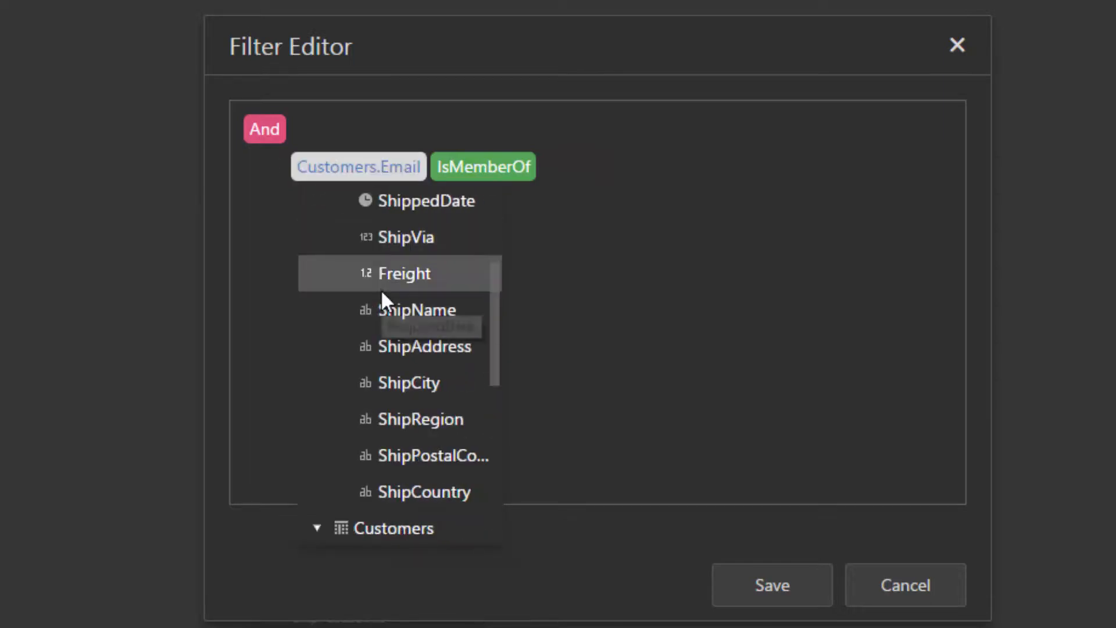
pyautogui.click(425, 491)
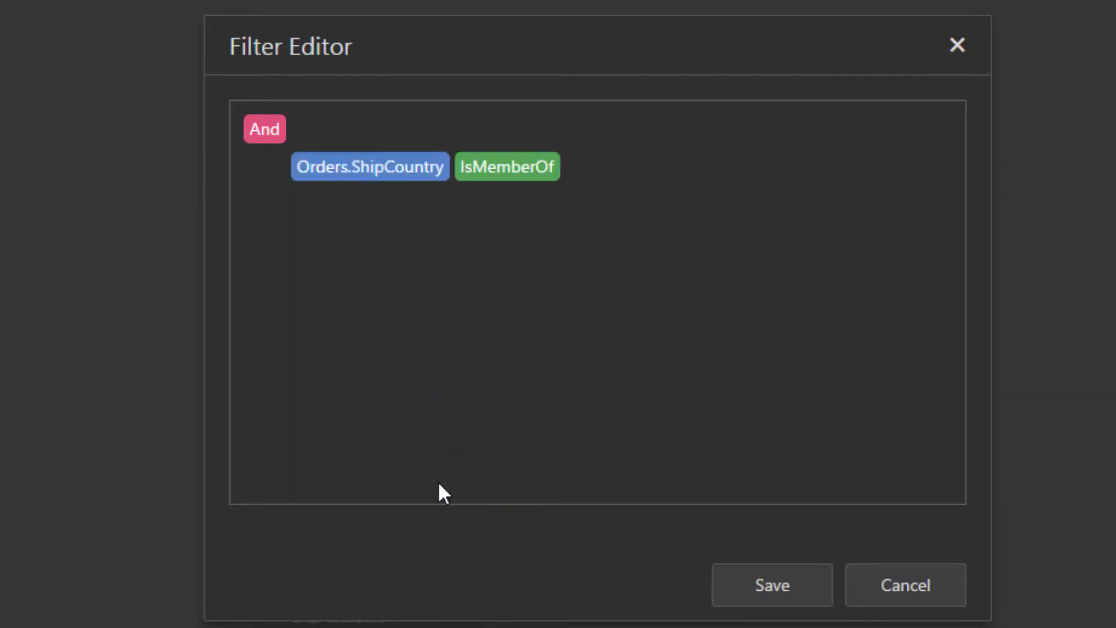
pyautogui.moveTo(629, 581)
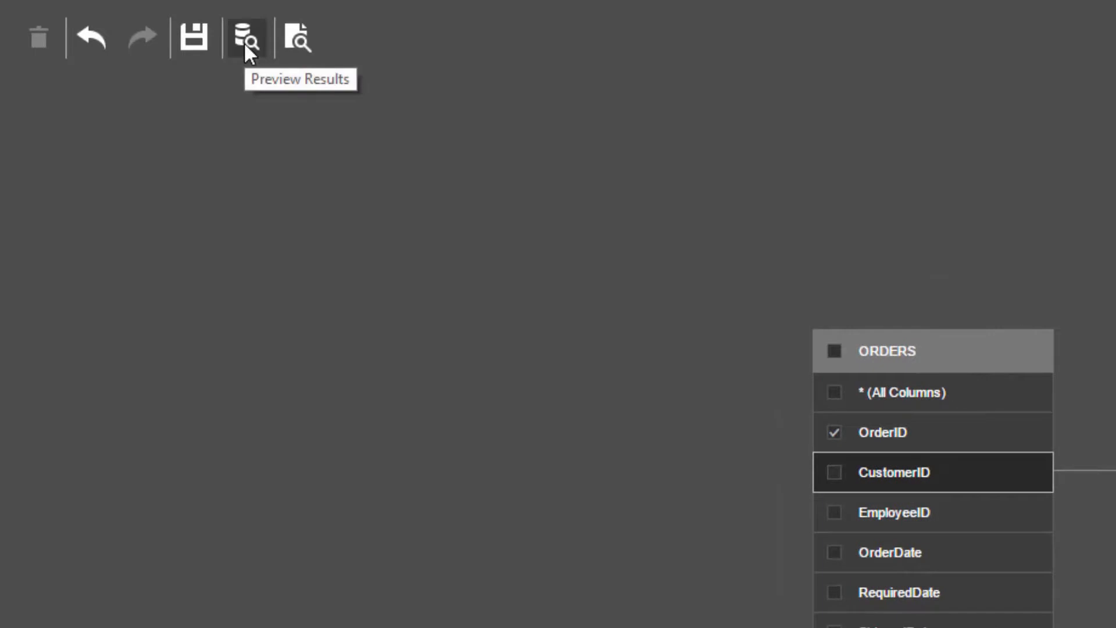
# Preview the OrdersByCustomers results, listing only orders shipped to France
pyautogui.click(246, 37)
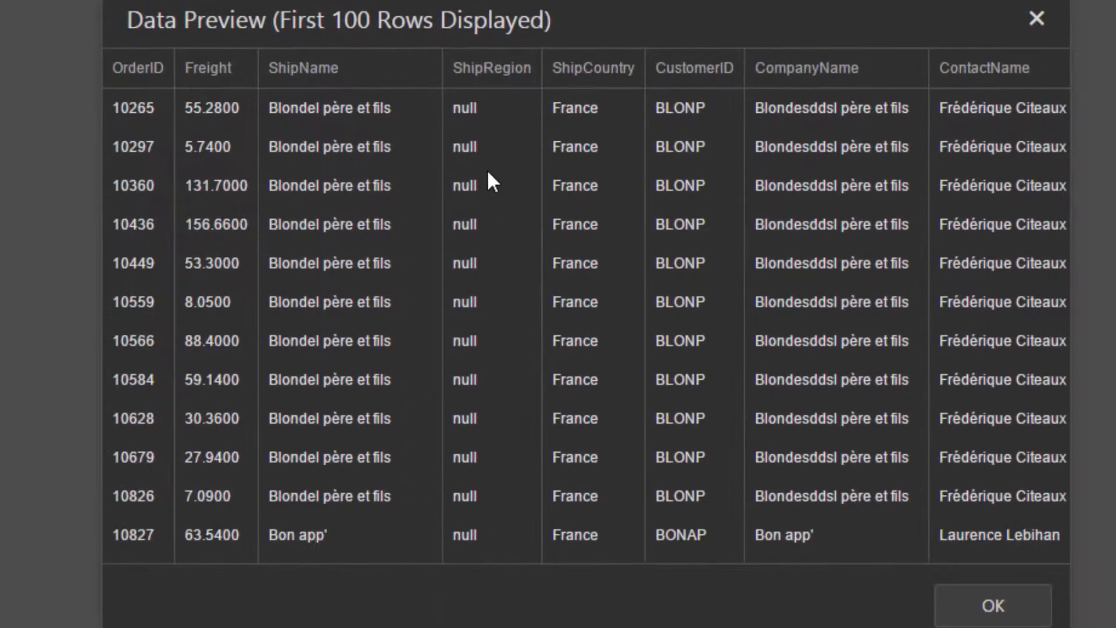
pyautogui.moveTo(623, 448)
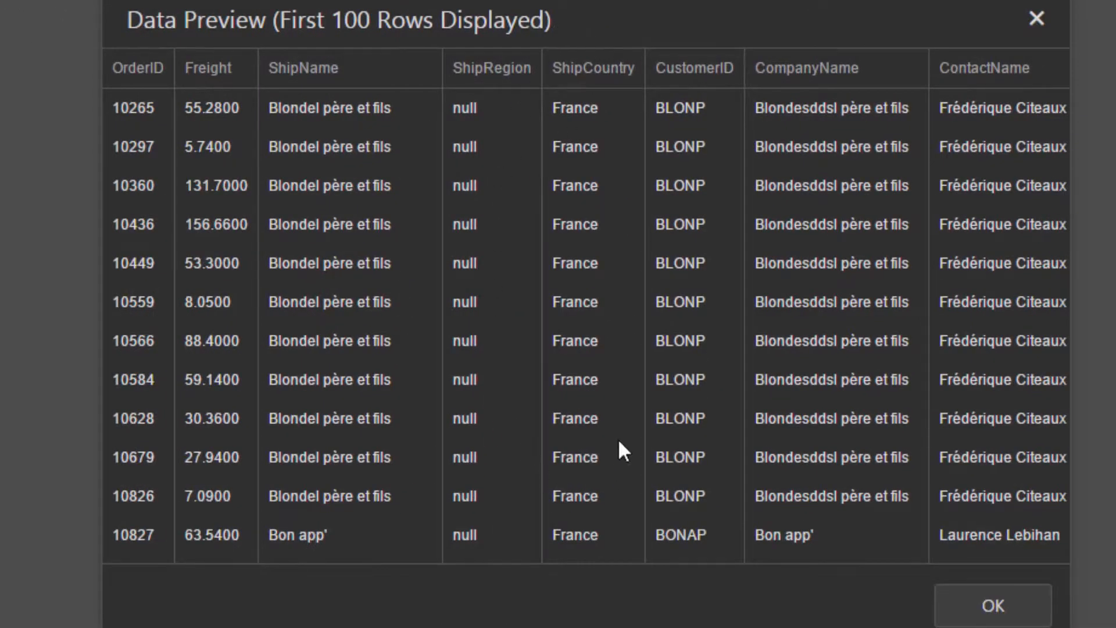
pyautogui.scroll(-3)
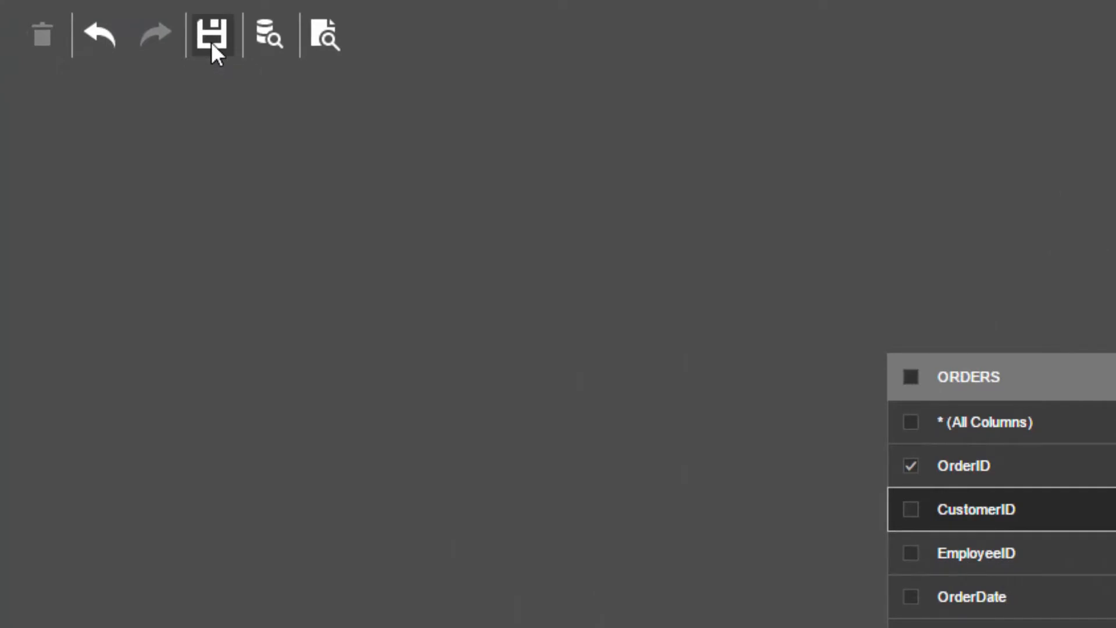
# Save OrdersByCustomers and finish query editing, returning to the Northwind data model
pyautogui.click(212, 36)
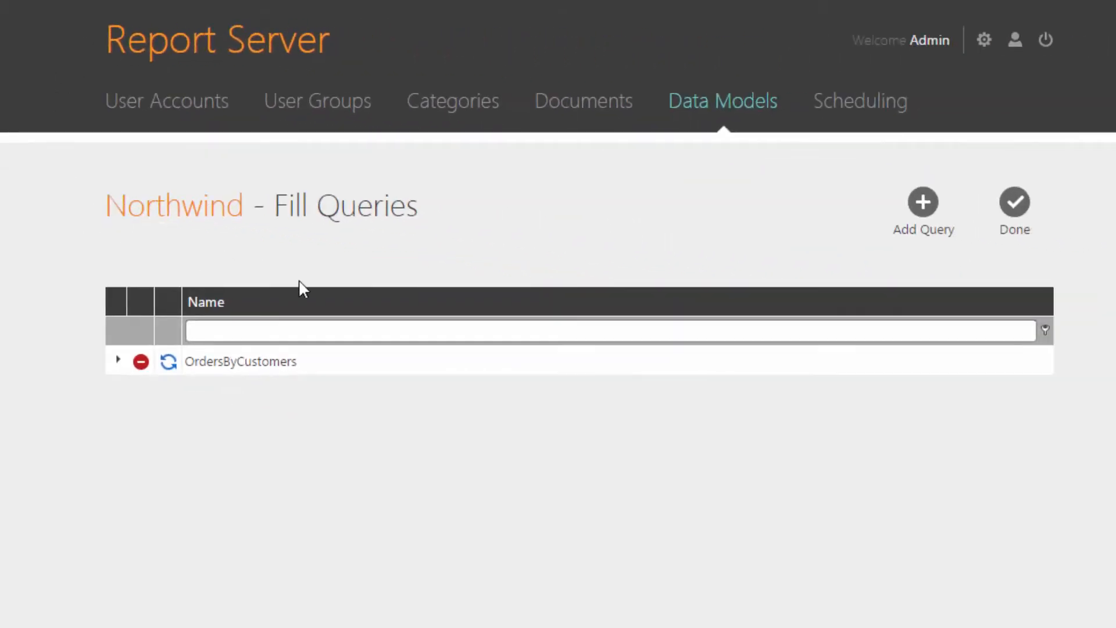
pyautogui.moveTo(605, 305)
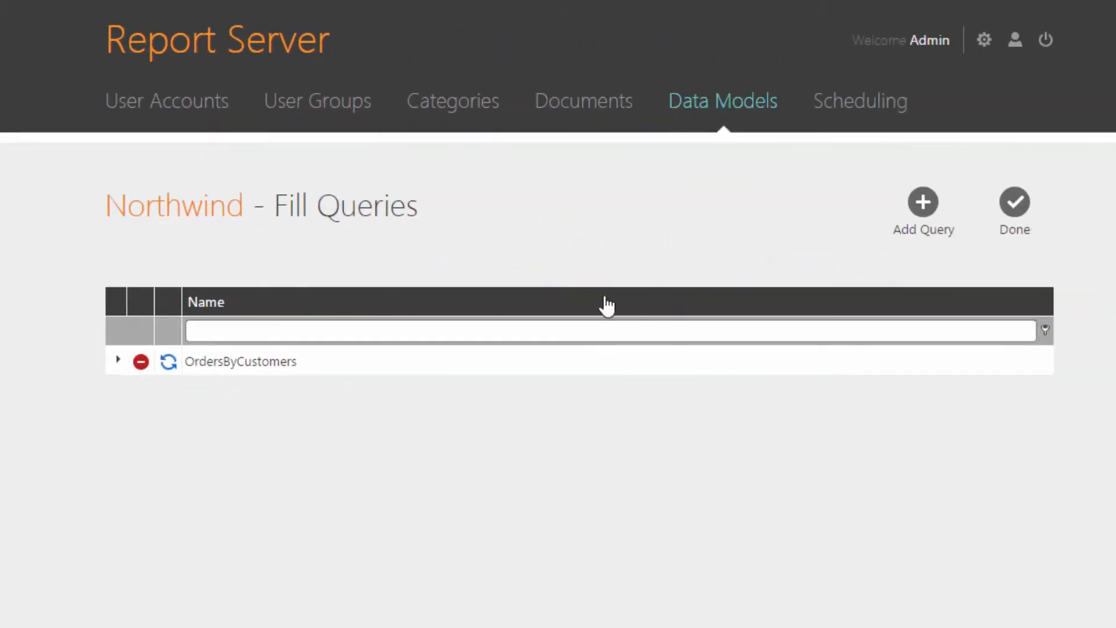
pyautogui.click(1014, 202)
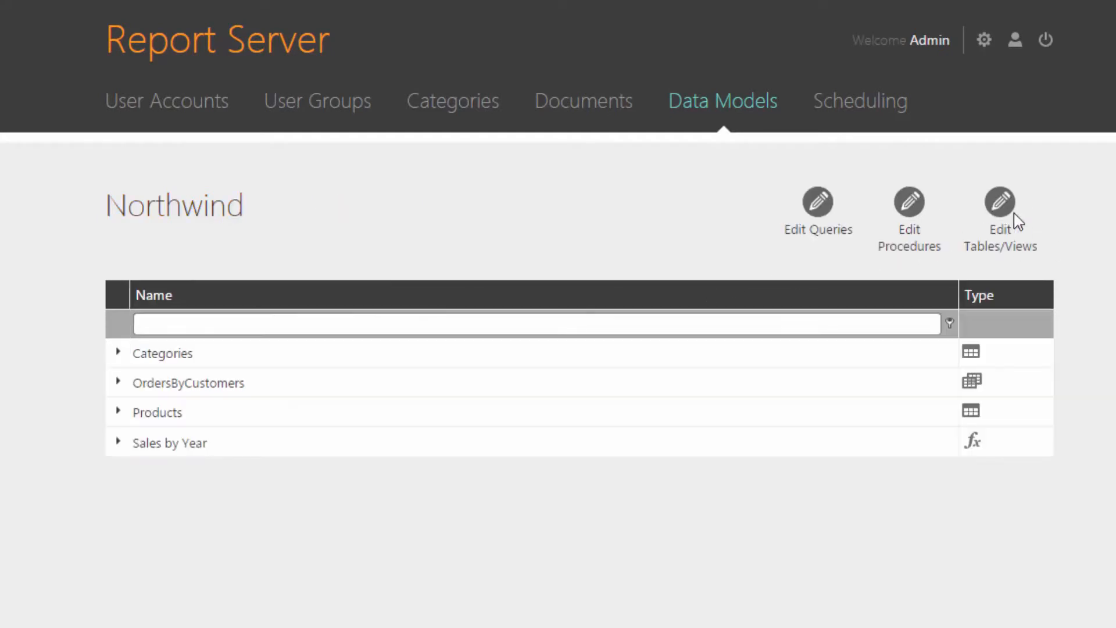
pyautogui.moveTo(85, 335)
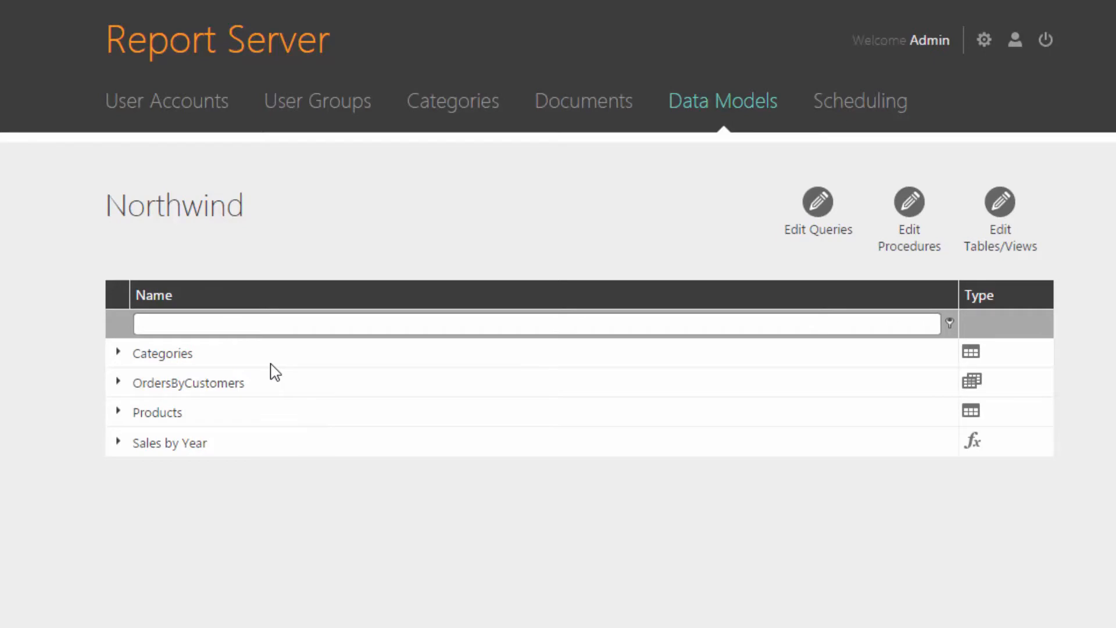
pyautogui.moveTo(721, 101)
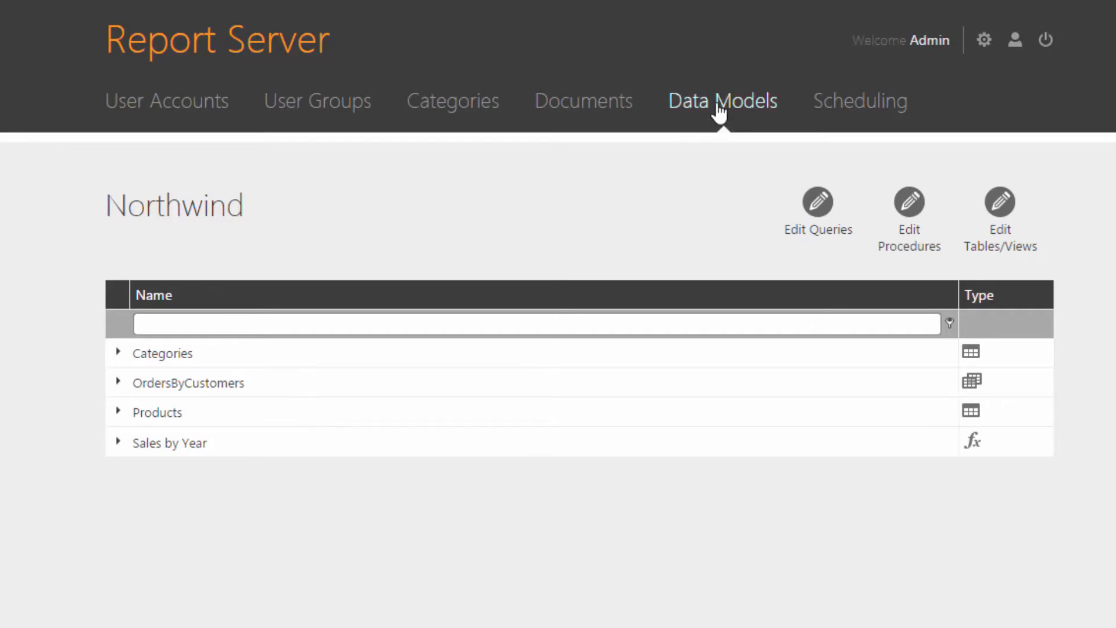